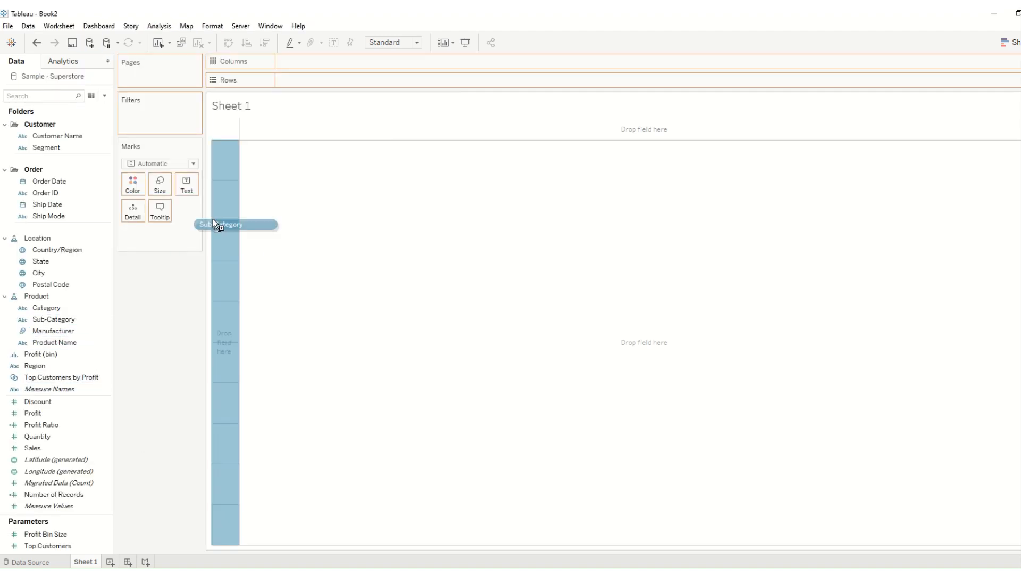
- Build a Sheet 1 text table of SUM(Sales) per Sub-Category and check its data
left_click_drag(221, 224, 317, 79)
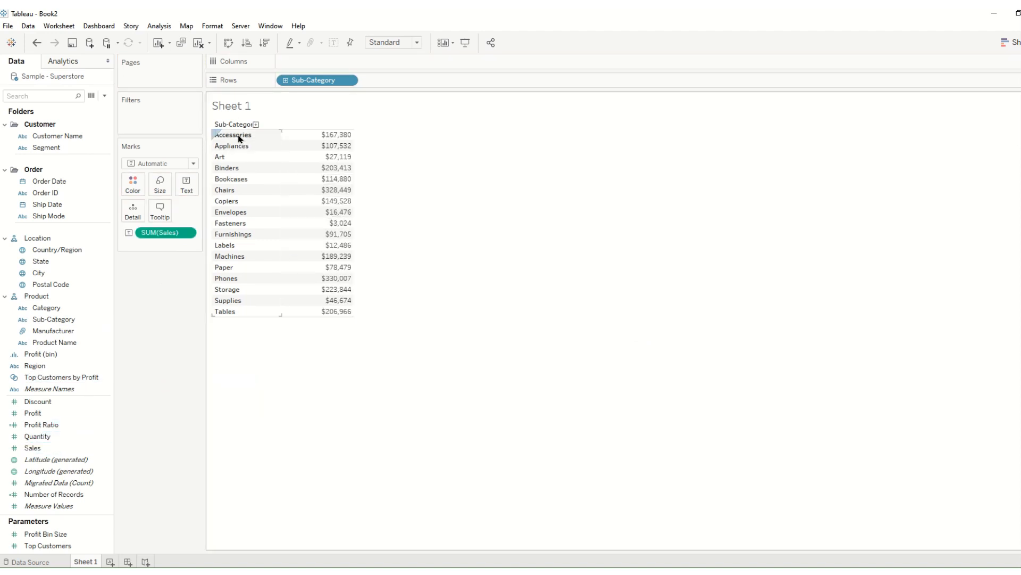
left_click(232, 134)
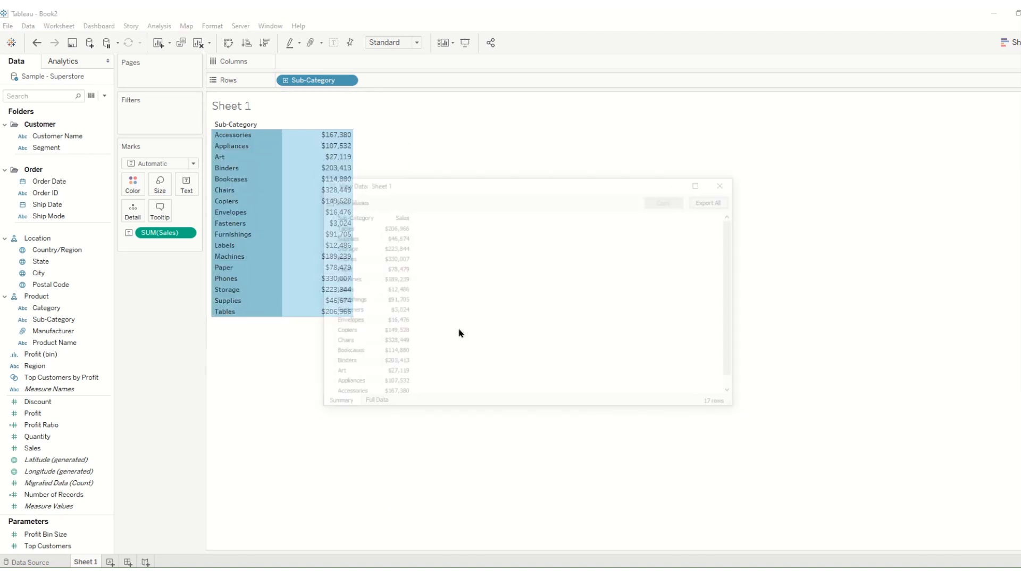
mouse_move(717, 201)
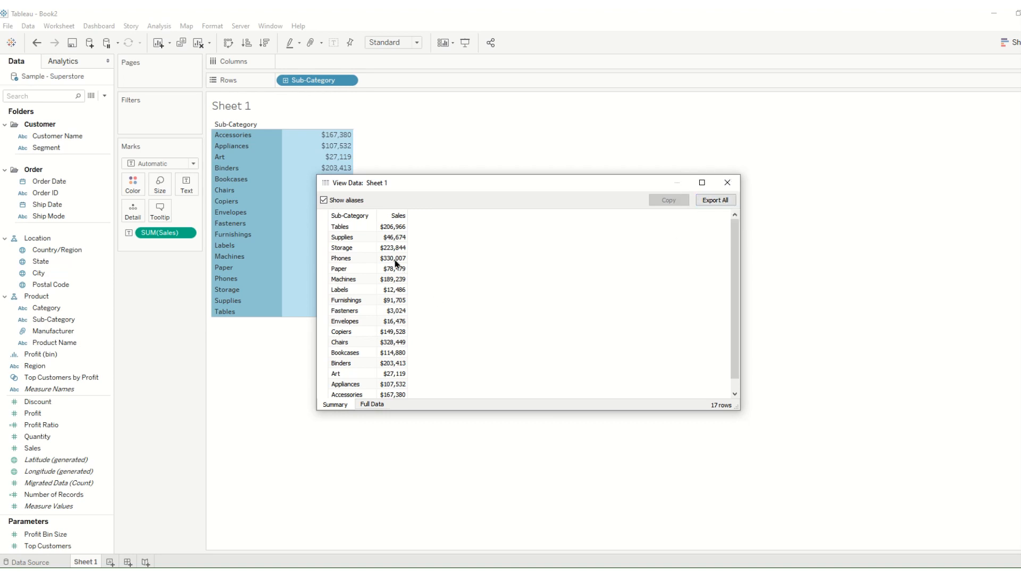
mouse_move(384, 265)
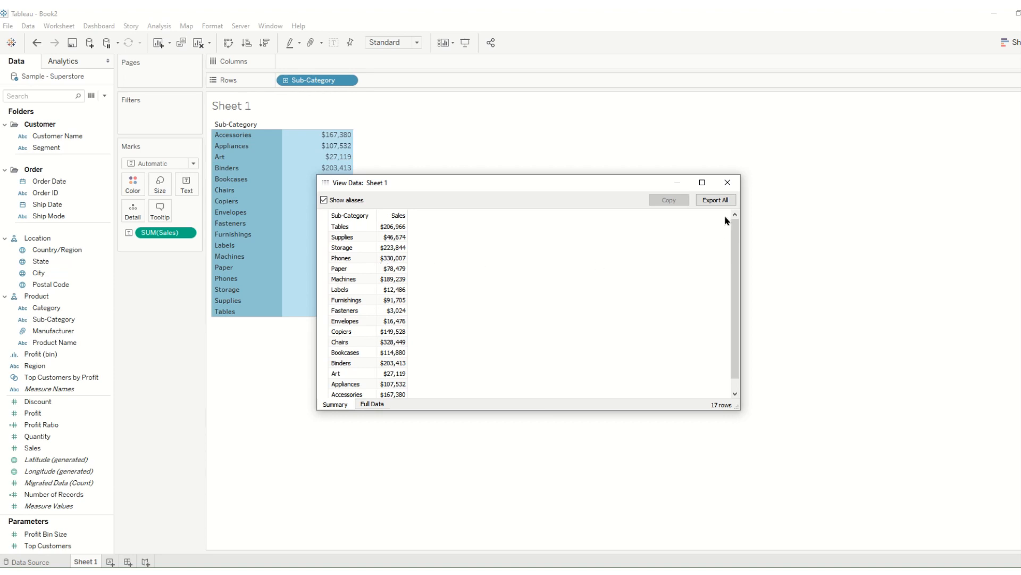
left_click(727, 183)
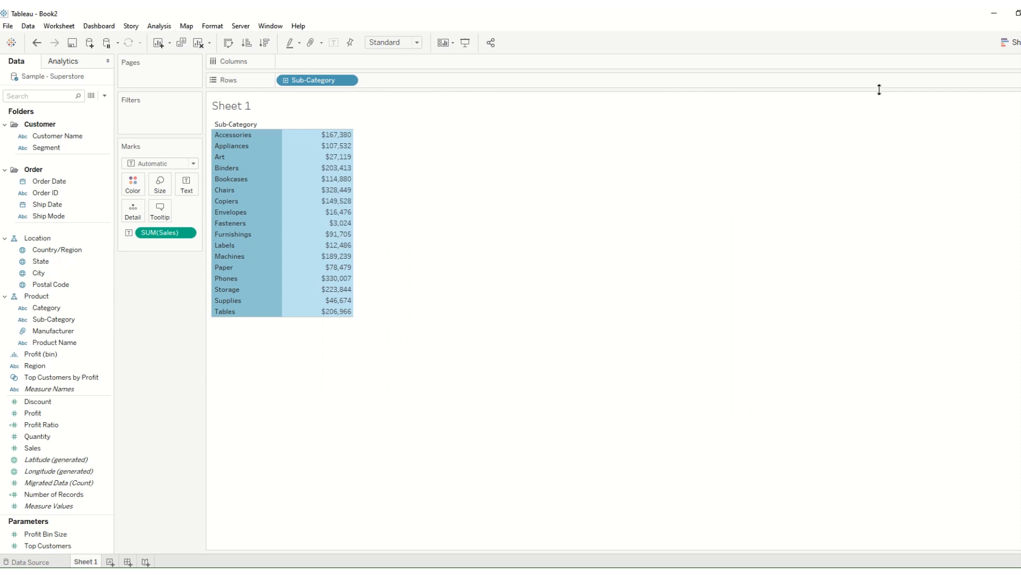
- Switch to the Rutherford Chart Template workbook and show the Kite star dashboard
left_click(111, 562)
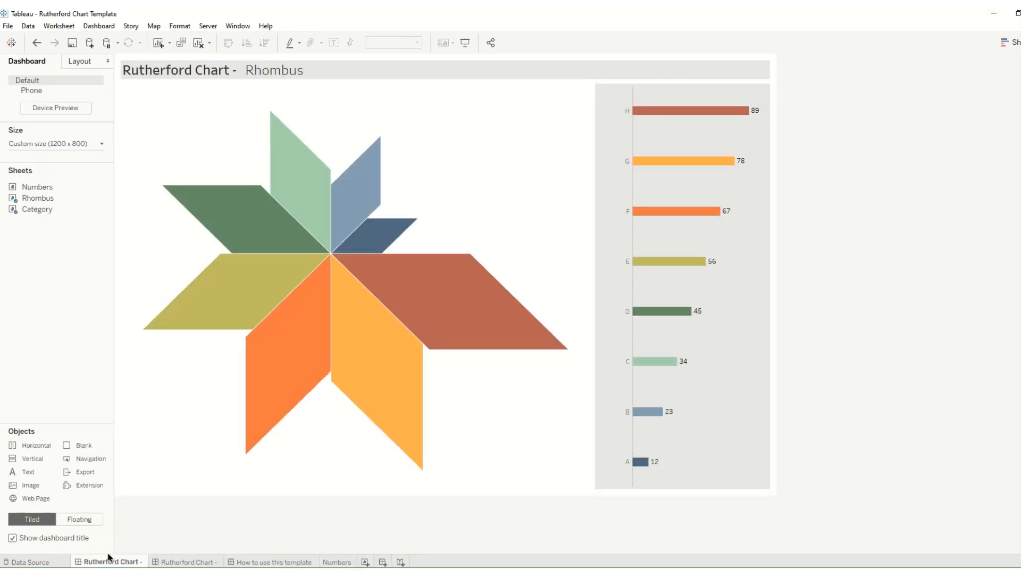
mouse_move(211, 510)
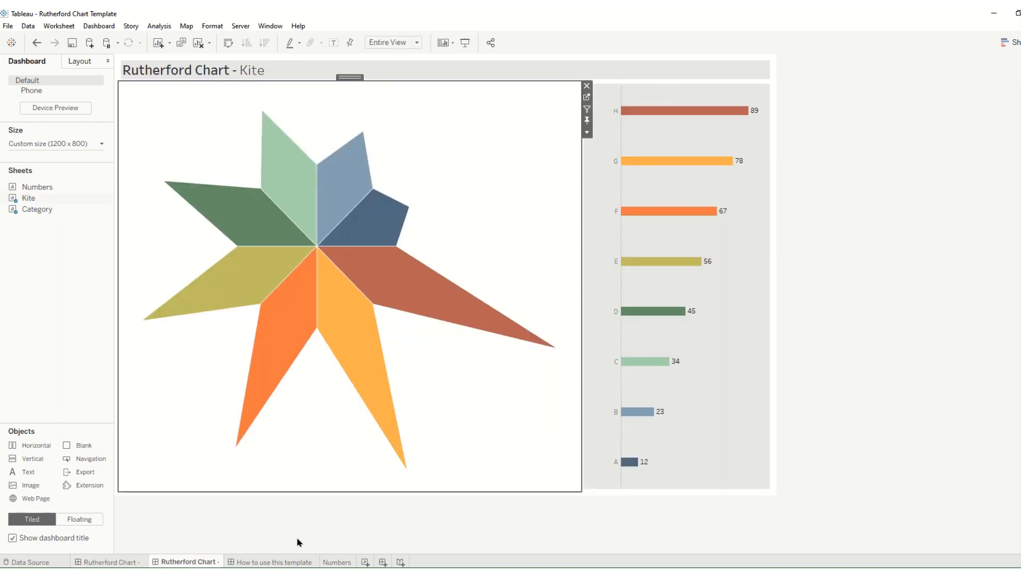
mouse_move(313, 186)
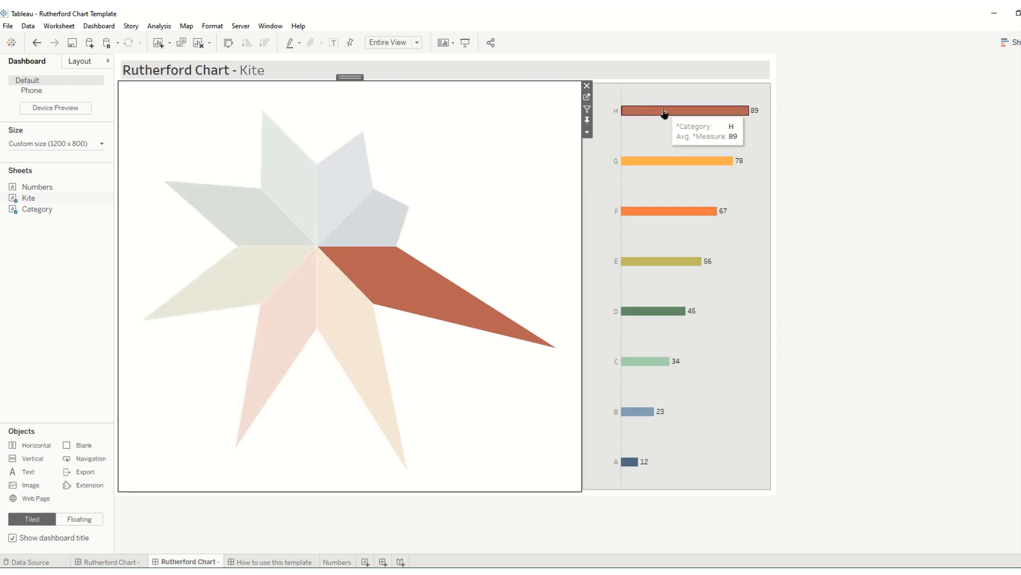
mouse_move(347, 520)
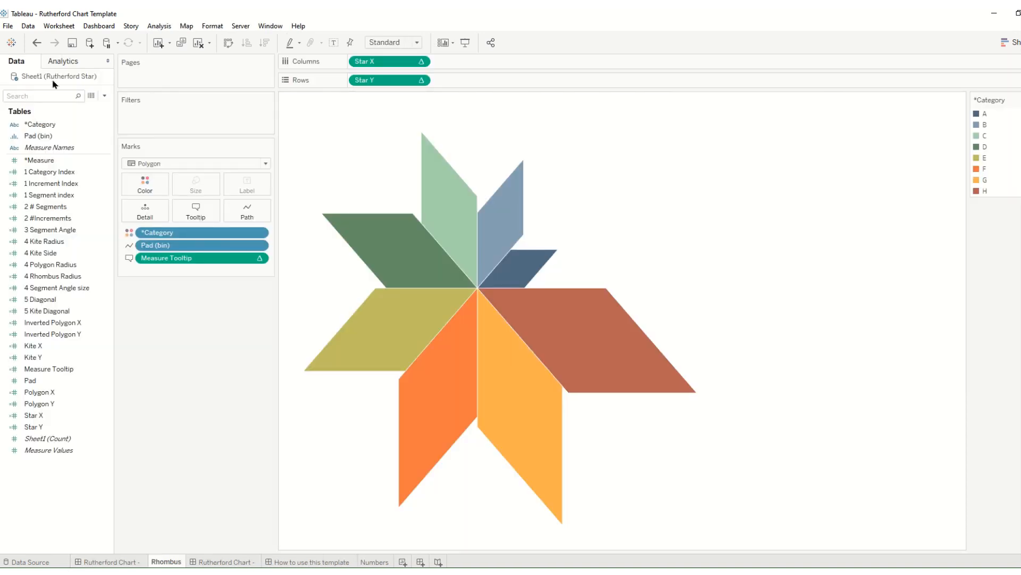
- From the Rhombus sheet, connect a new Excel data source named NewData
left_click(27, 26)
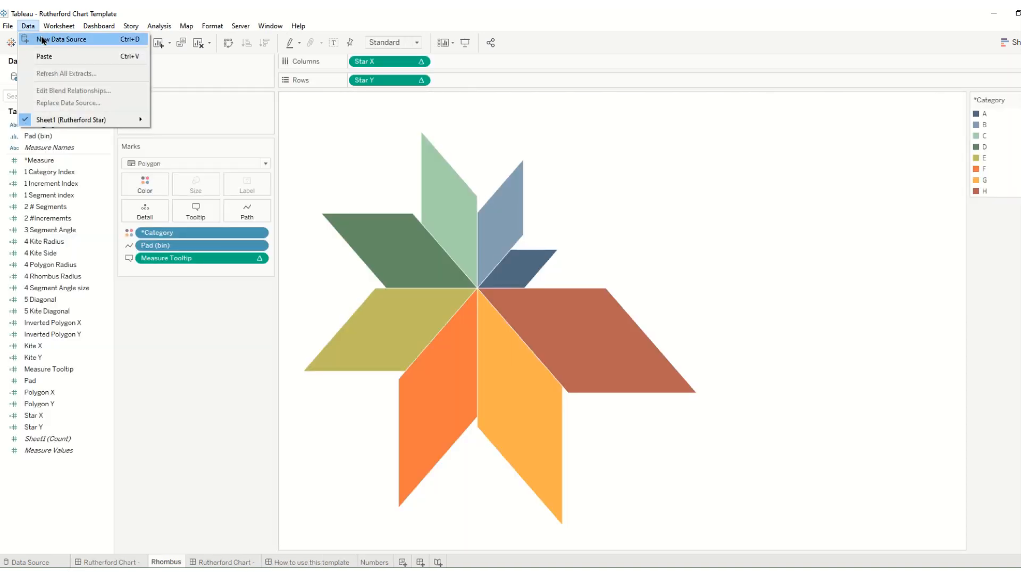
mouse_move(352, 176)
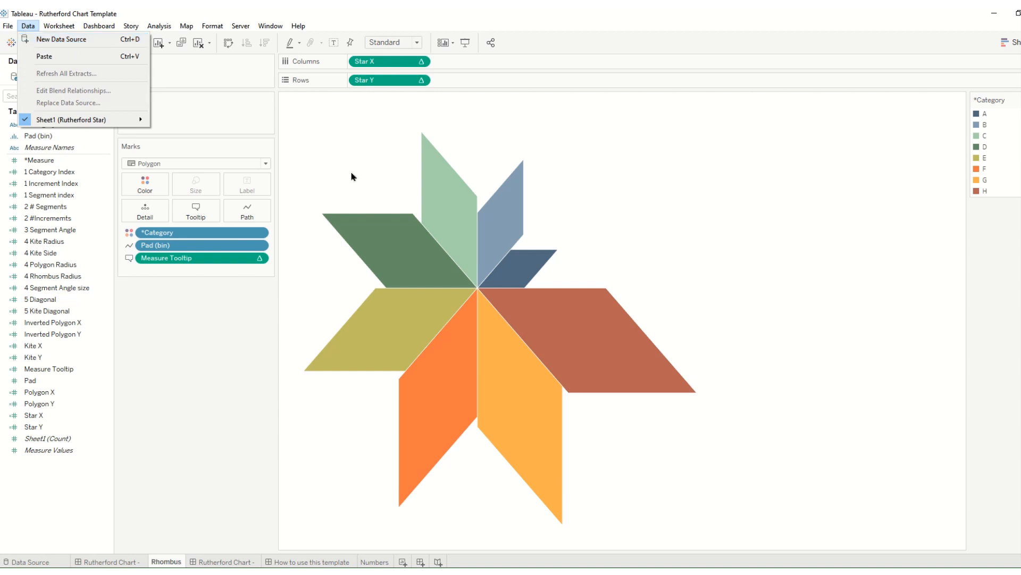
left_click(28, 26)
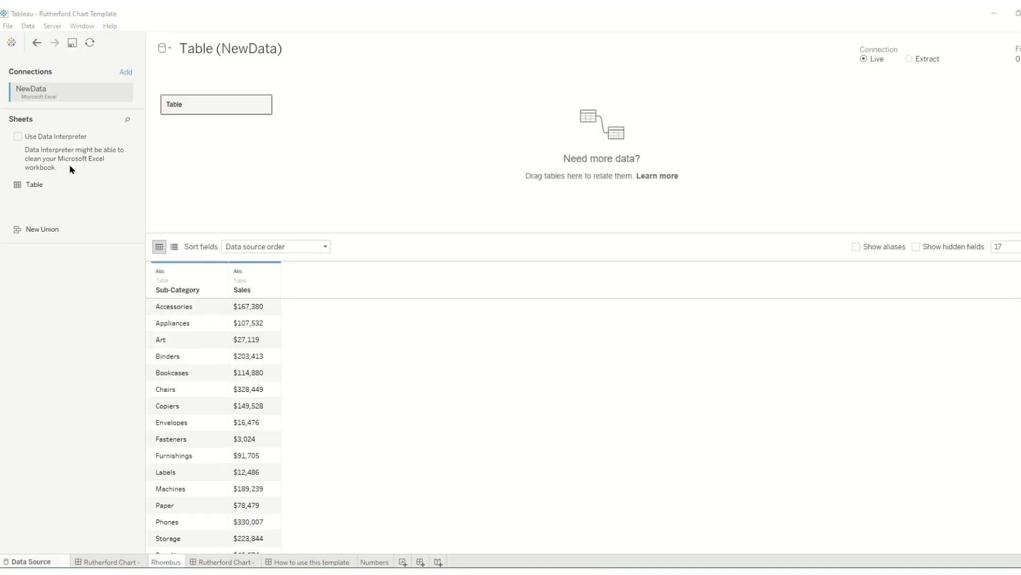
mouse_move(33, 184)
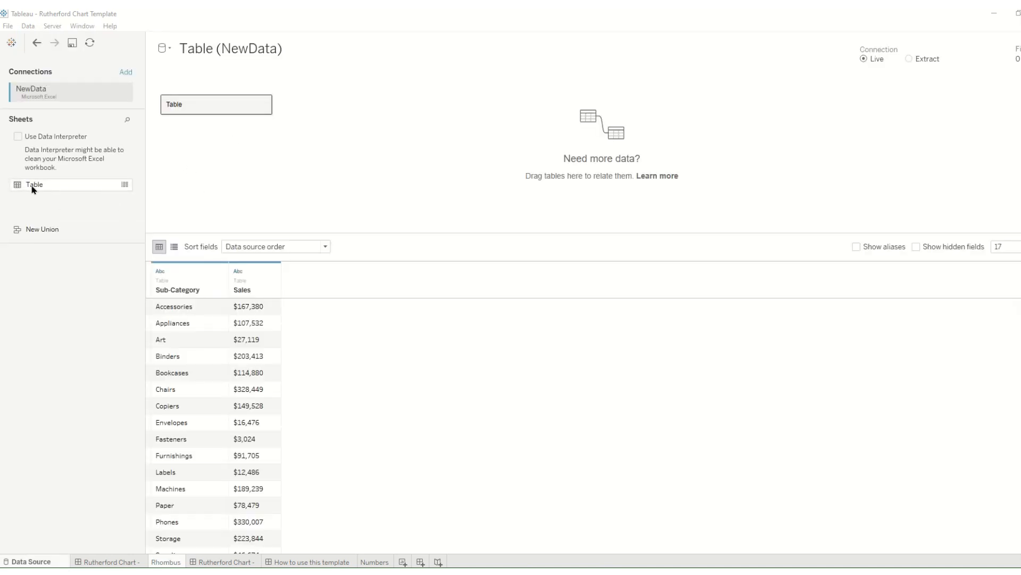
- Union the table with itself, sort by Table Name, hide Sheet, make Sales decimal
left_click_drag(34, 185, 200, 121)
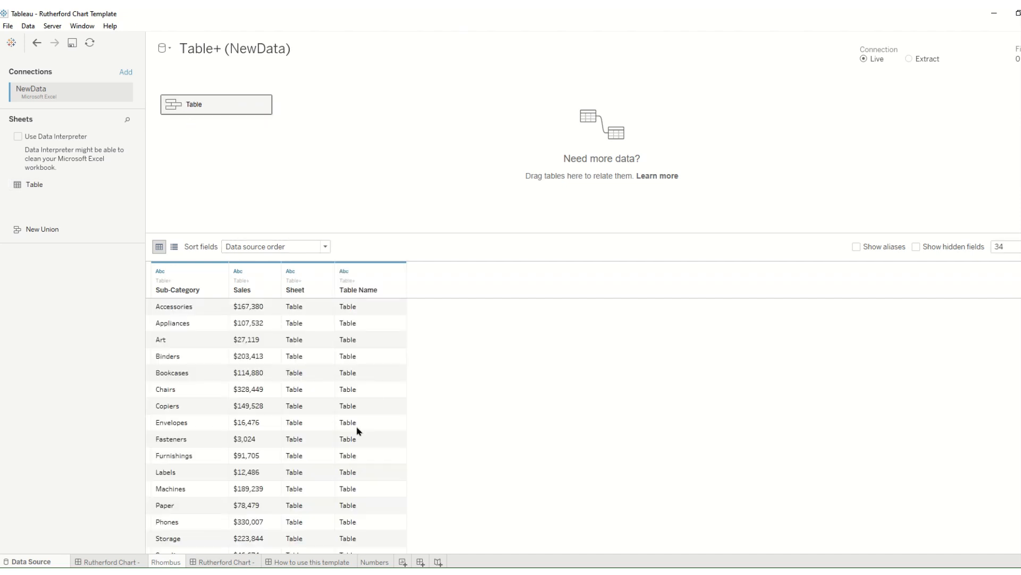
left_click(397, 289)
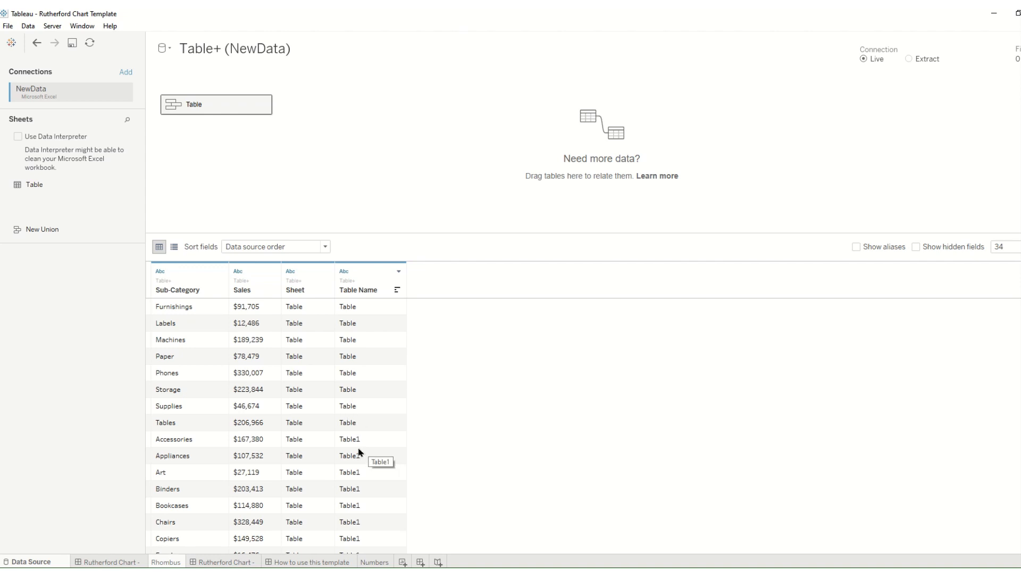
mouse_move(359, 447)
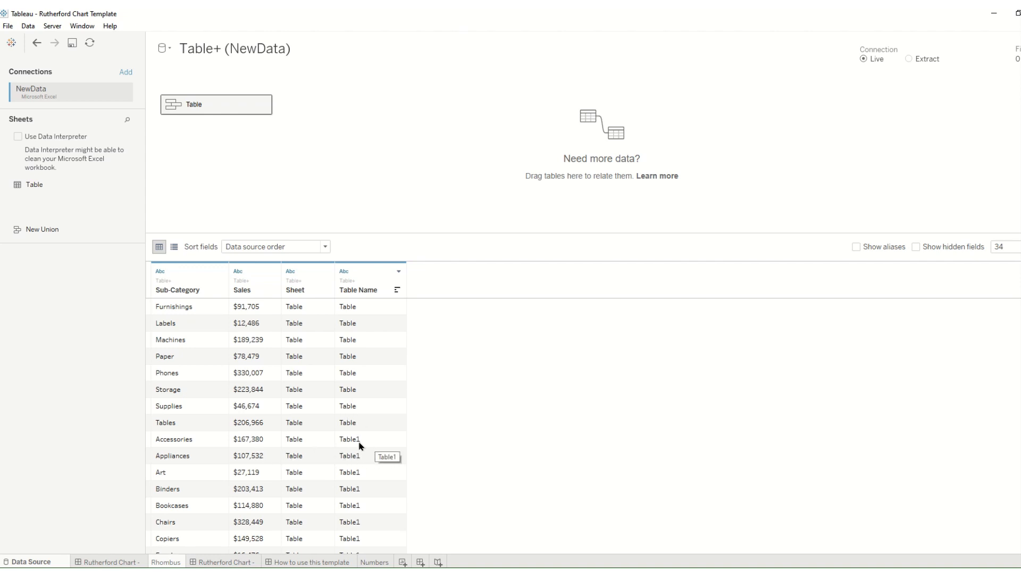
scroll("down", 3)
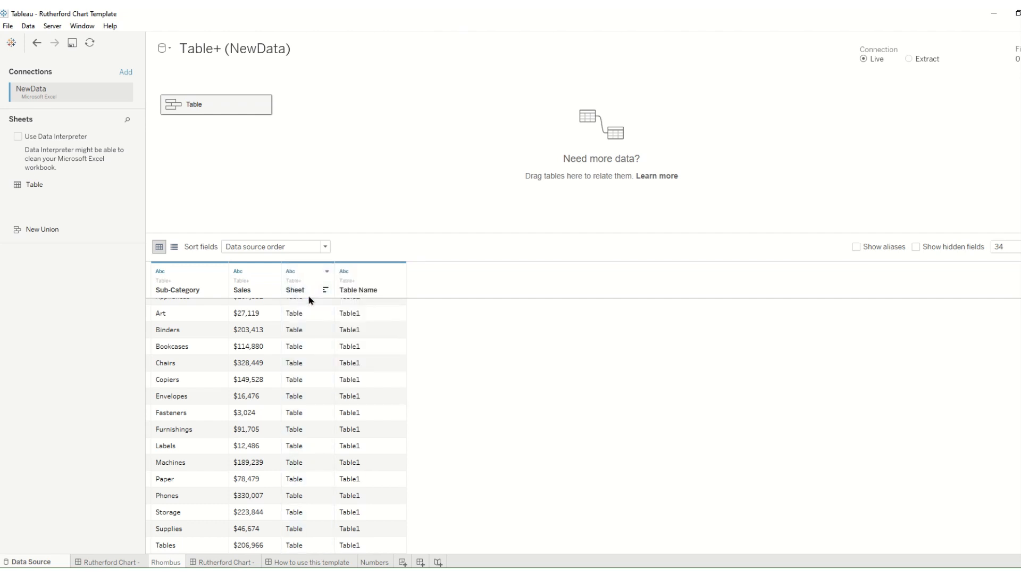
left_click(238, 271)
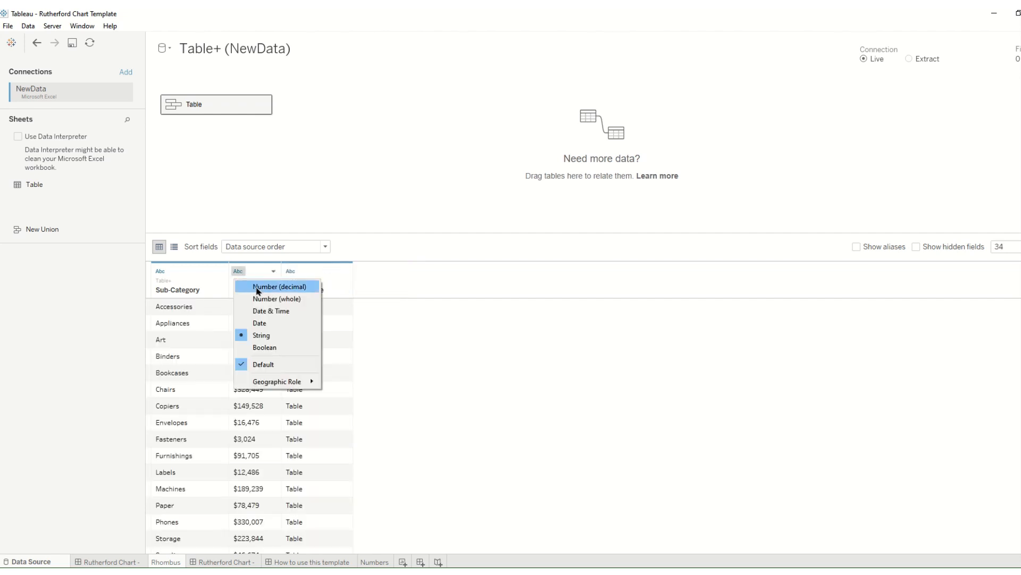
left_click(276, 299)
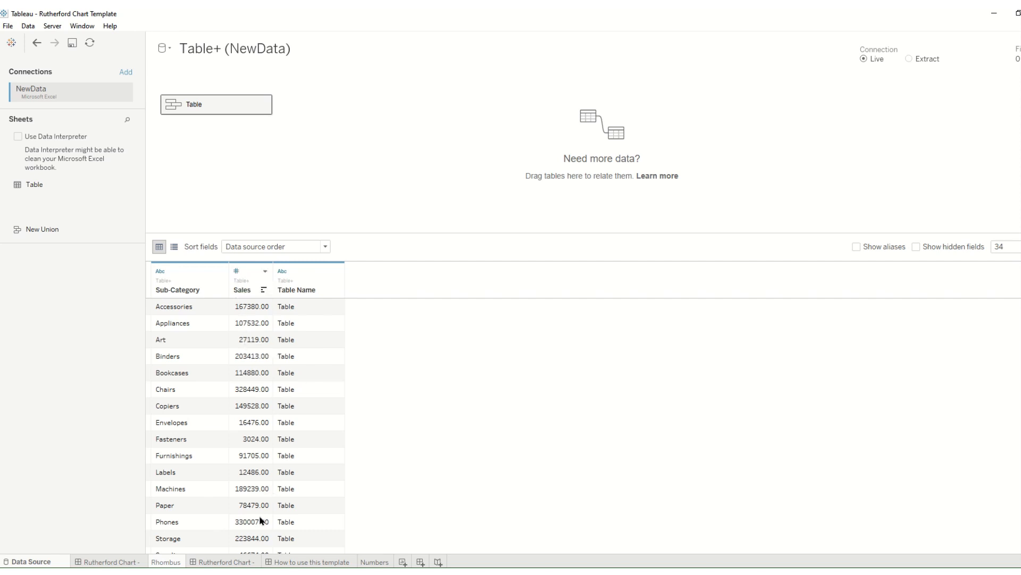
left_click(165, 562)
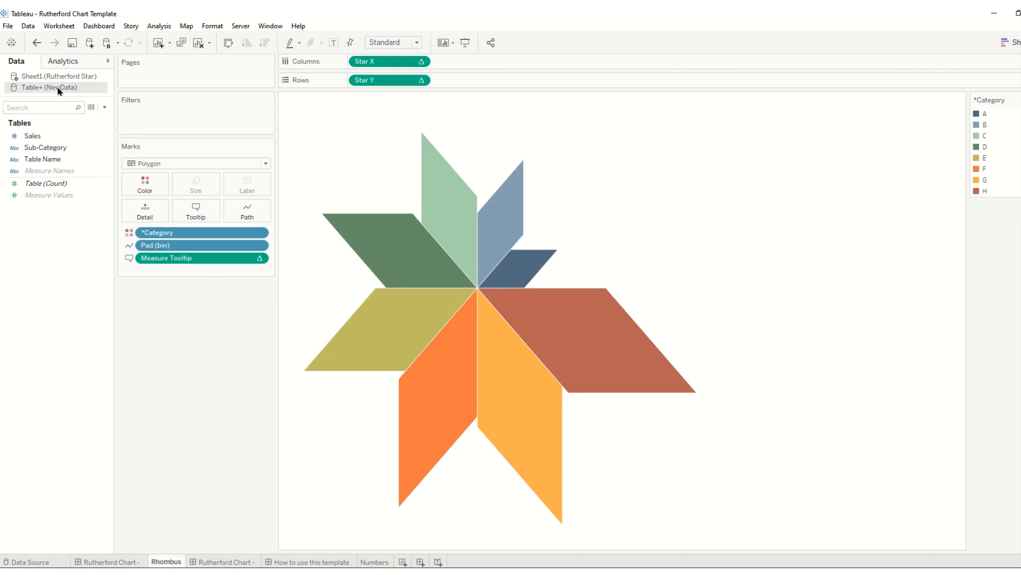
- Create the NewData calculated field Pad as IIF([Table Name]='Table',1,5)
left_click(32, 135)
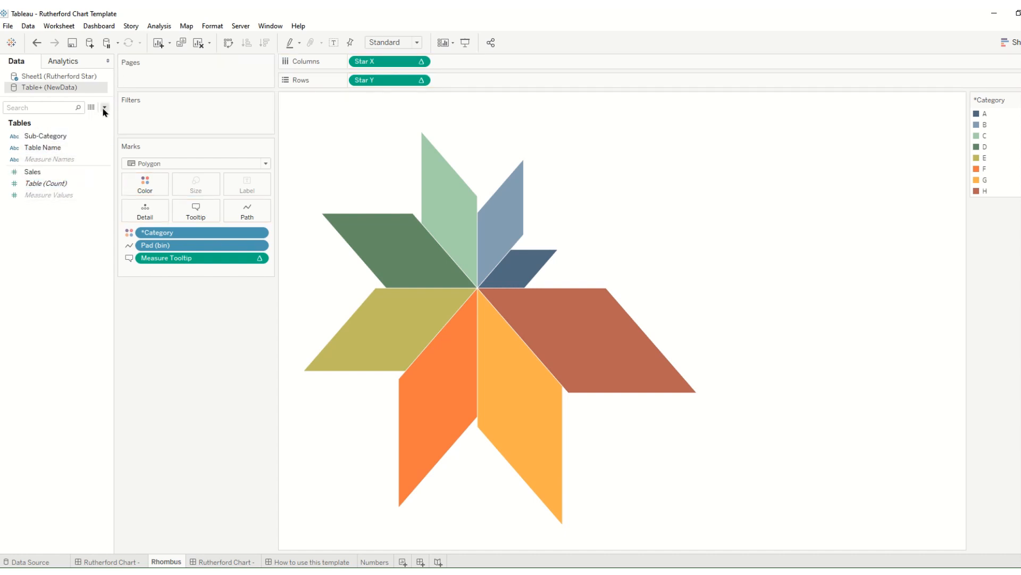
left_click(104, 108)
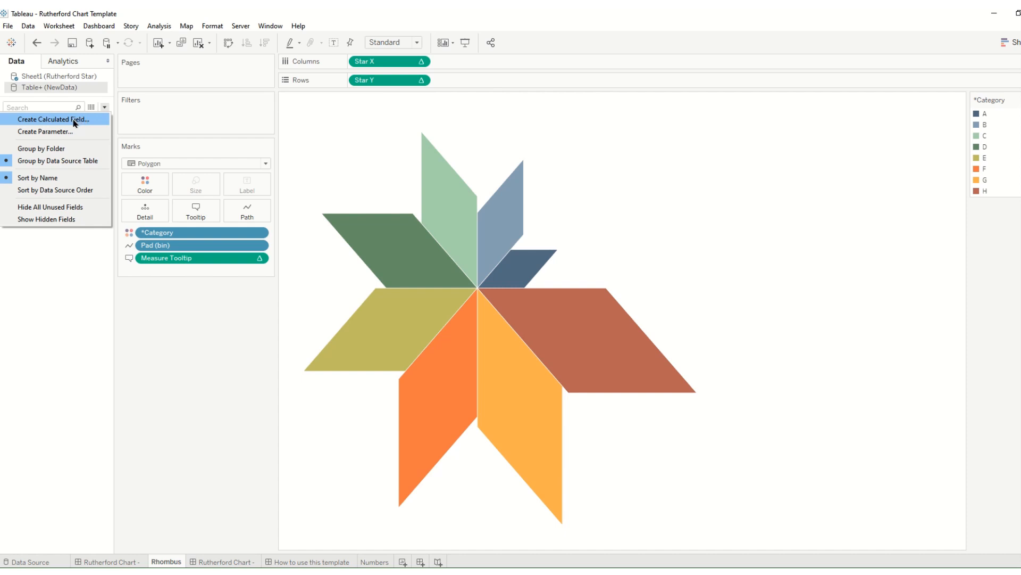
left_click(53, 120)
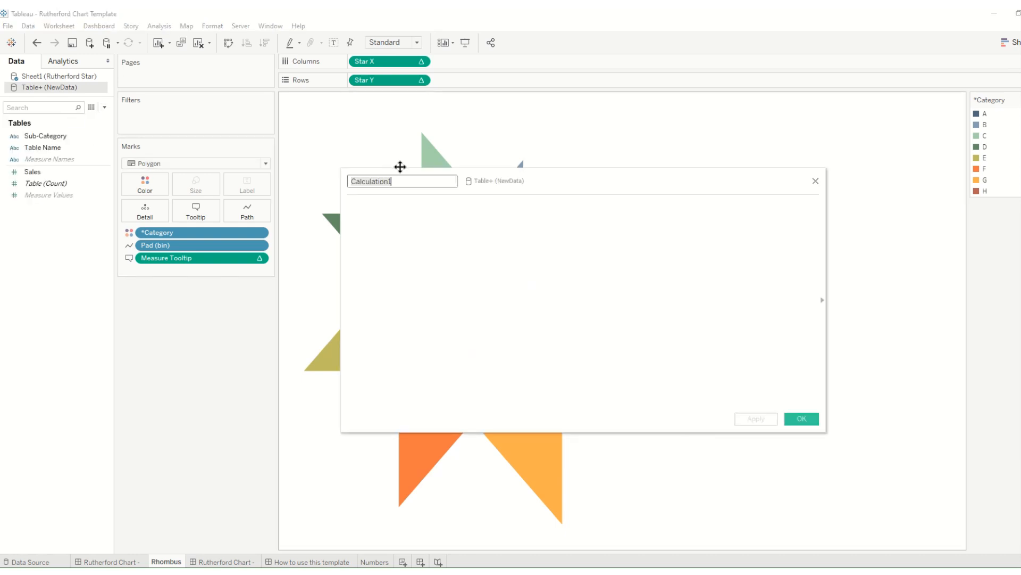
type("Pad")
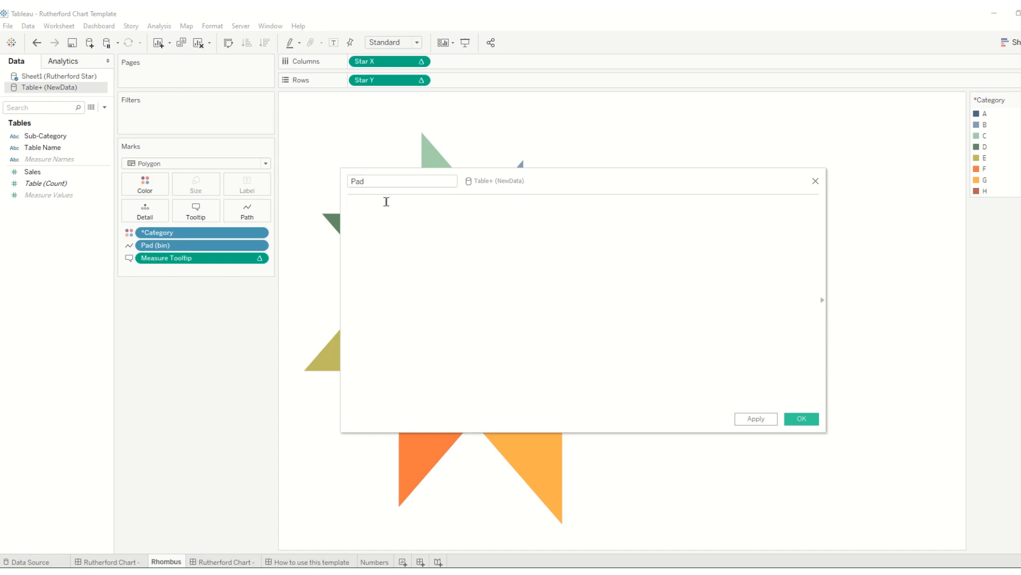
type("iif")
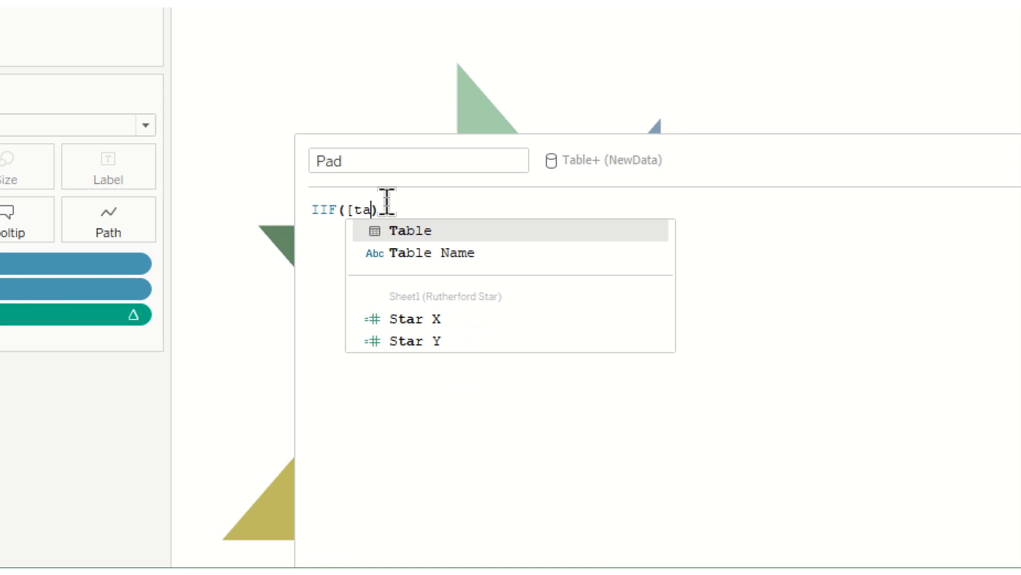
mouse_move(423, 253)
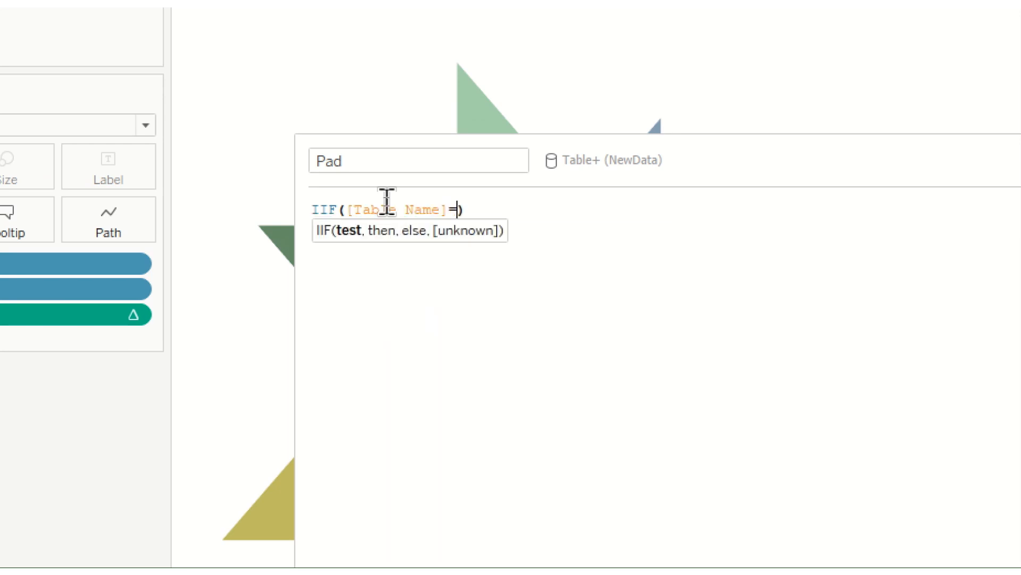
type("'Table',1,5")
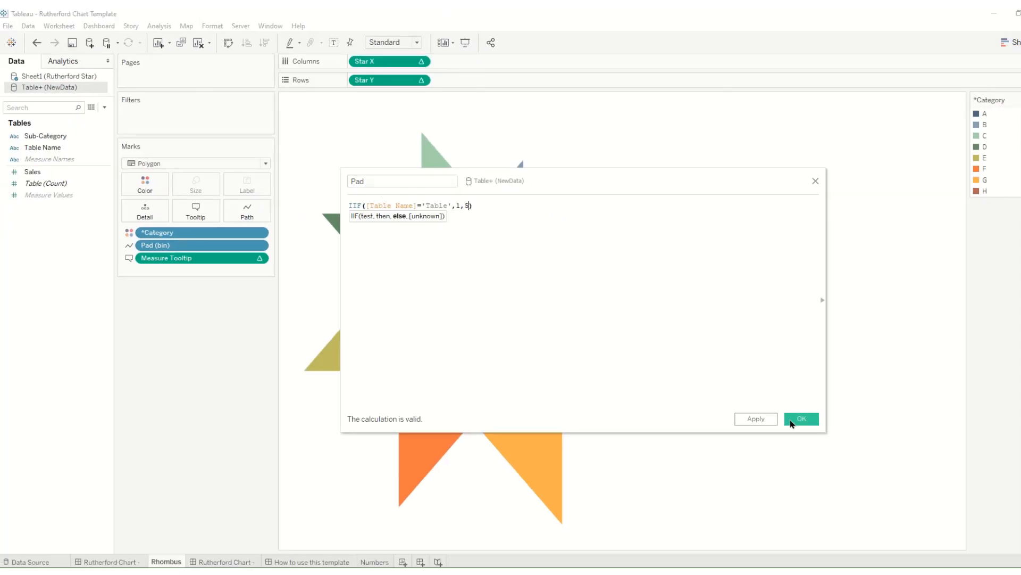
left_click(802, 418)
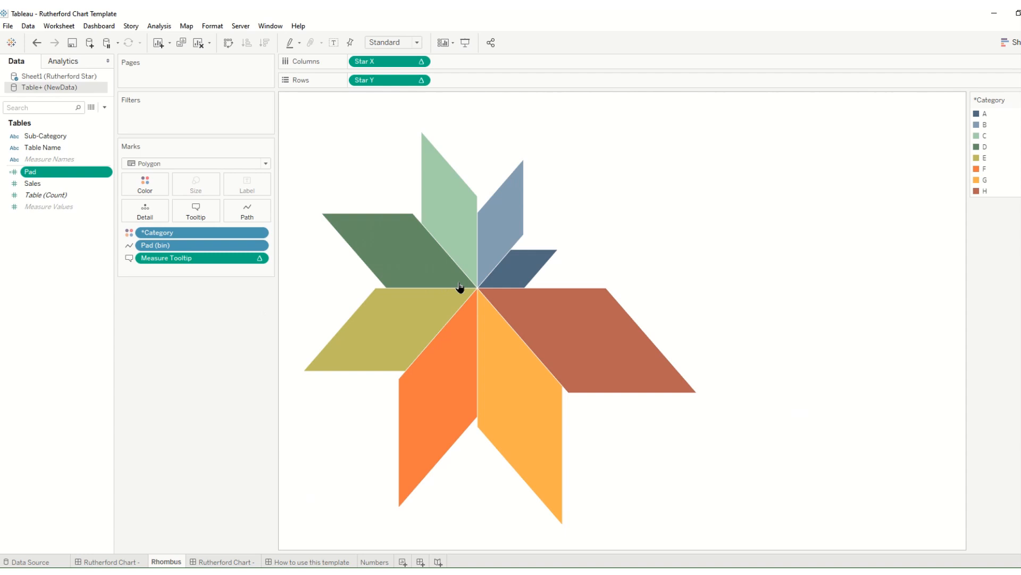
mouse_move(471, 218)
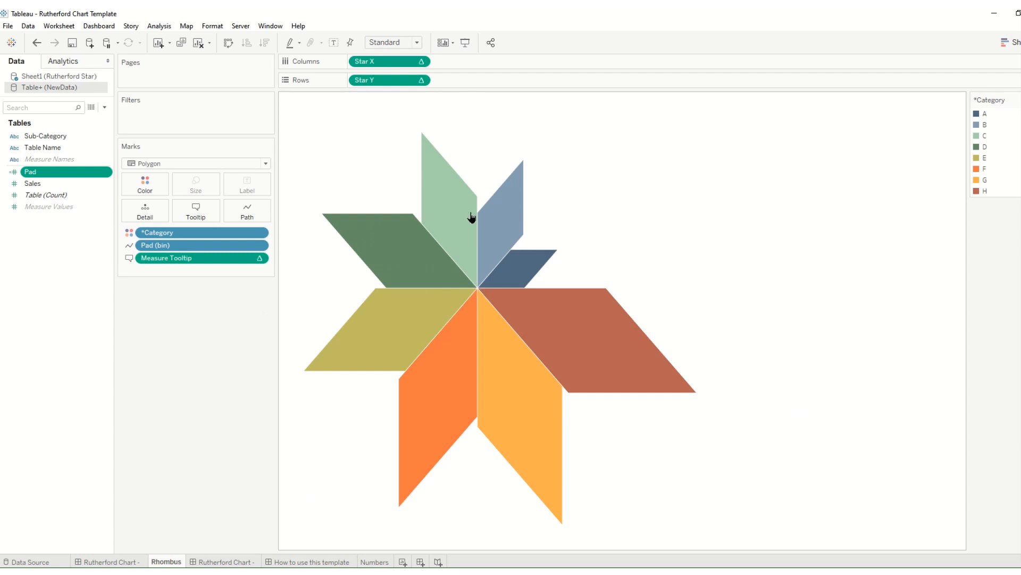
mouse_move(487, 276)
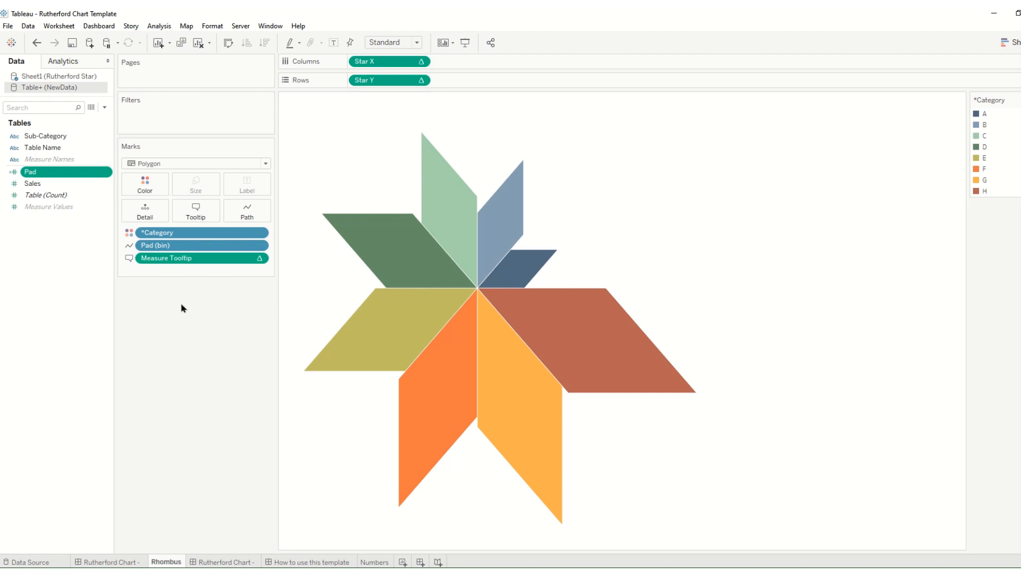
- In the Rutherford Star source, rename *Category to Sub-Category and *Measure to Sales
left_click(45, 136)
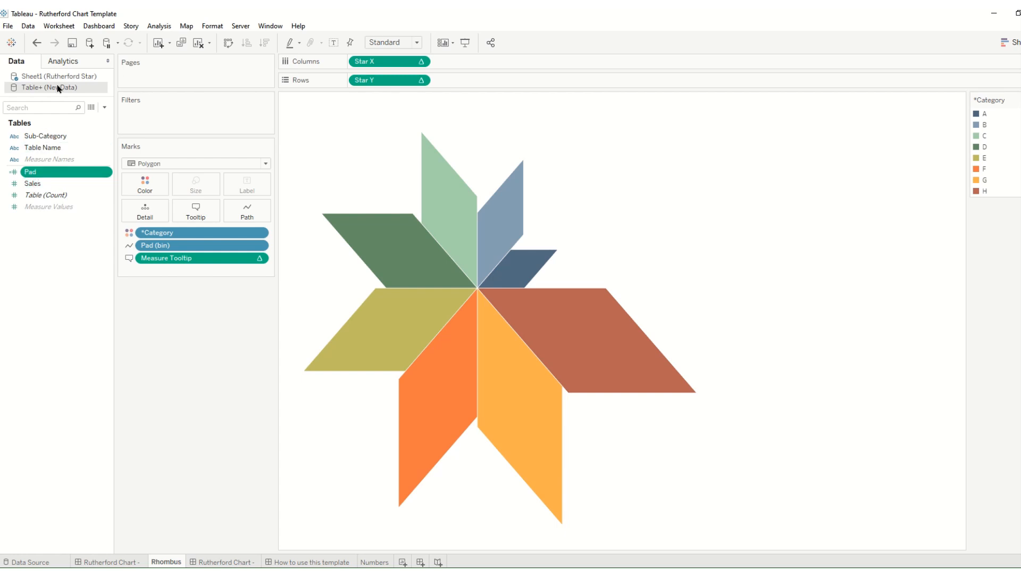
left_click(63, 76)
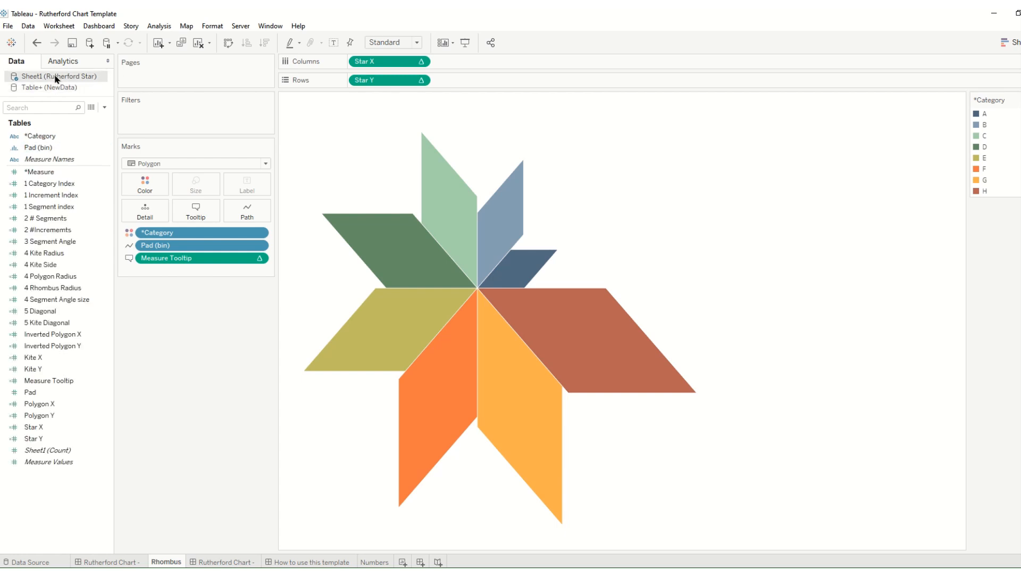
left_click(39, 136)
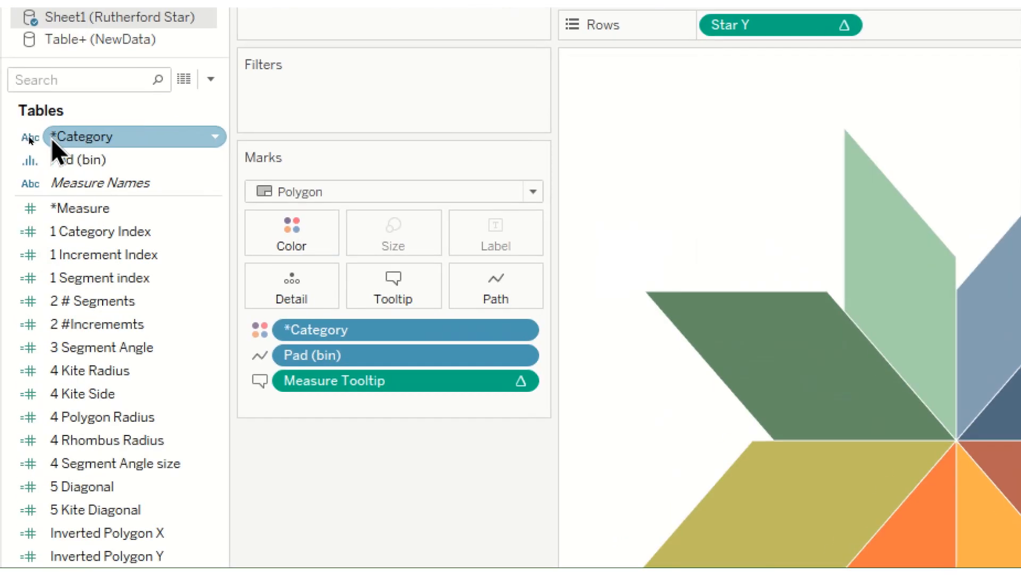
left_click(79, 208)
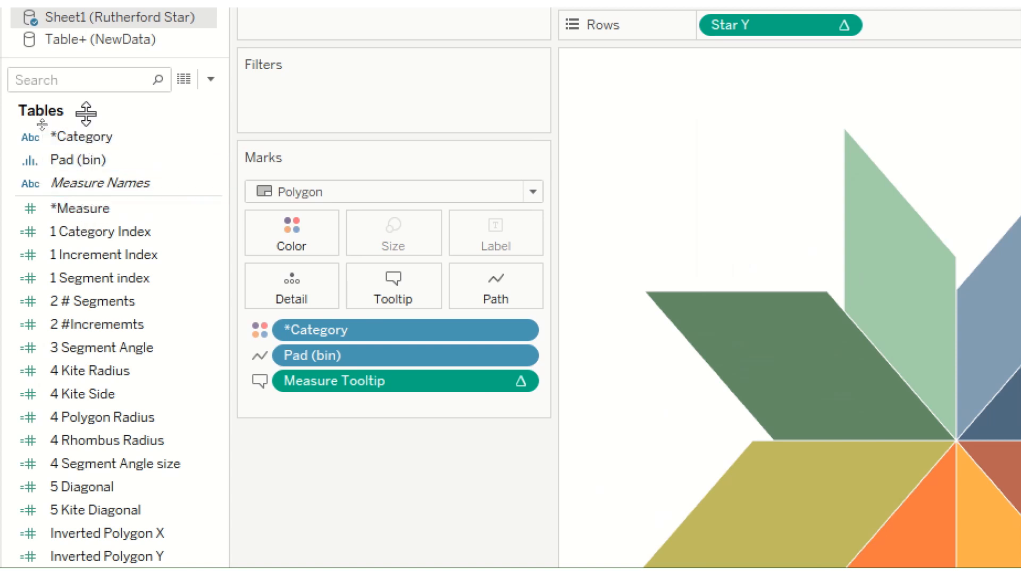
right_click(82, 136)
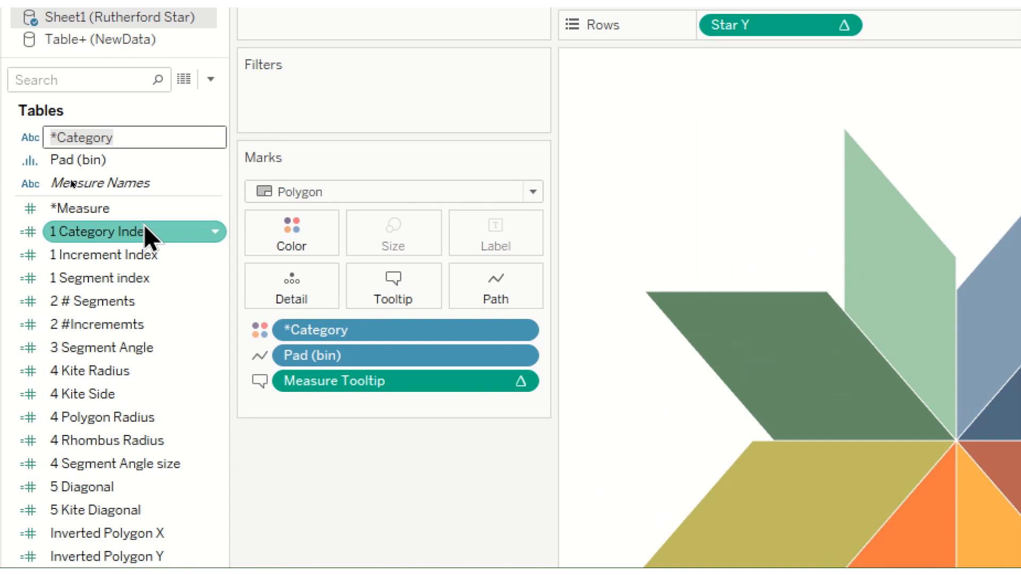
type("Sub-")
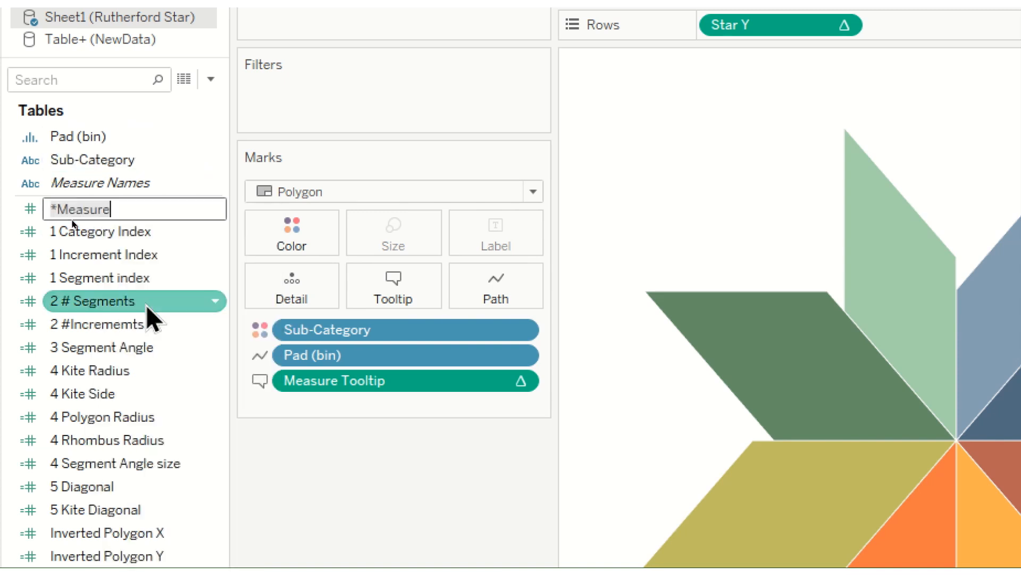
type("Sales")
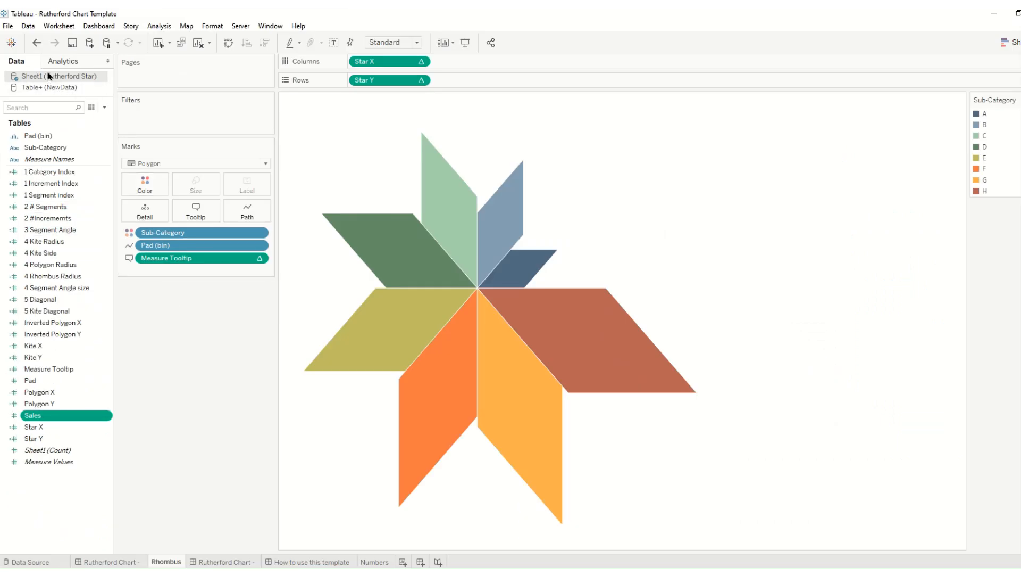
- Replace the Sheet1 (Rutherford Star) data source with Table+ (NewData)
right_click(55, 75)
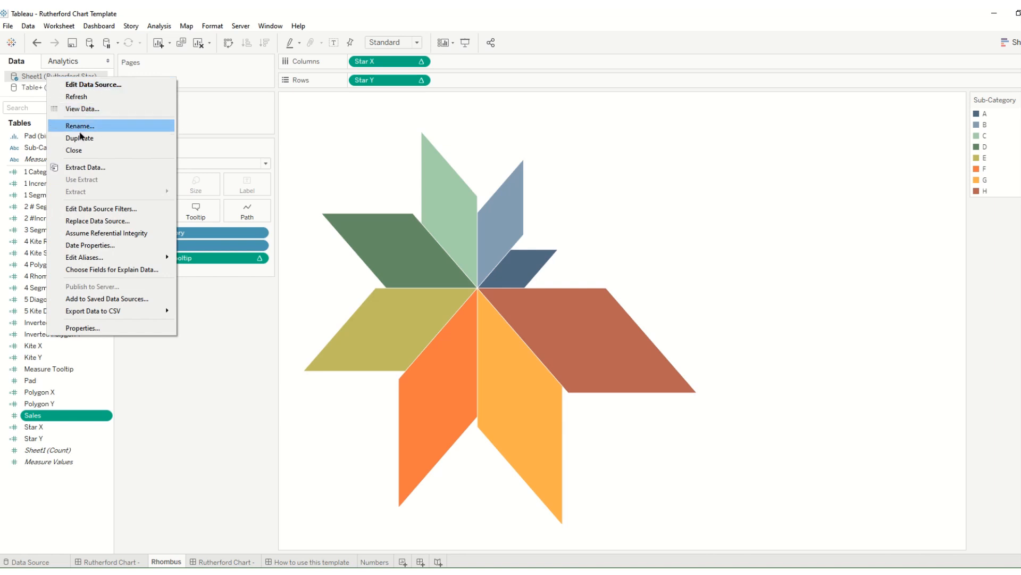
mouse_move(96, 223)
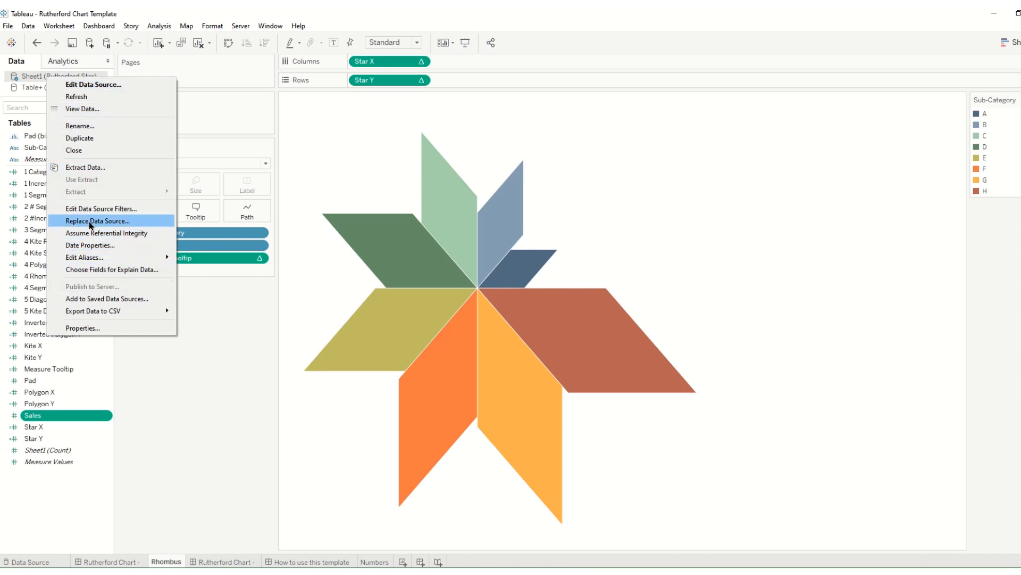
left_click(96, 221)
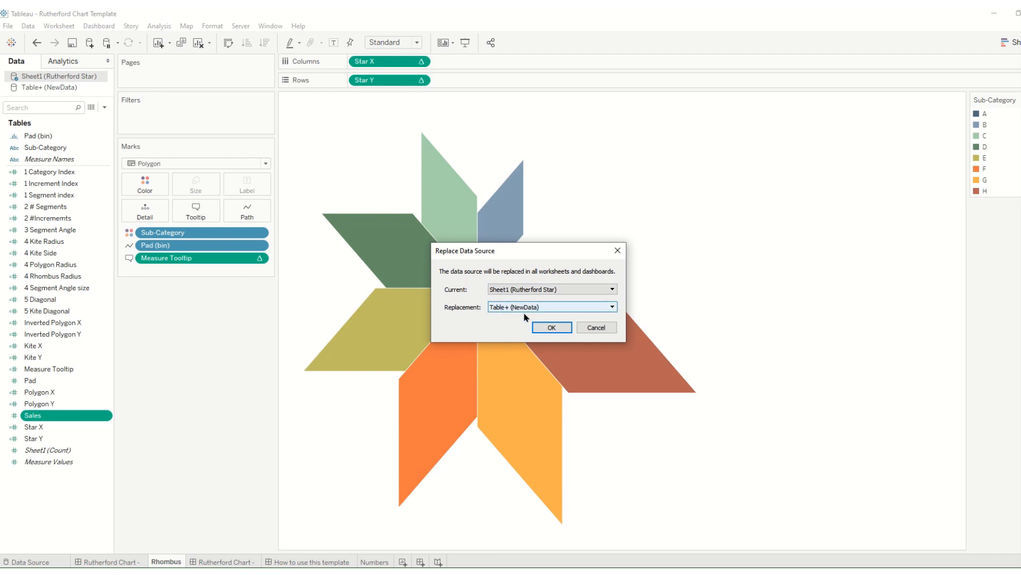
left_click(550, 326)
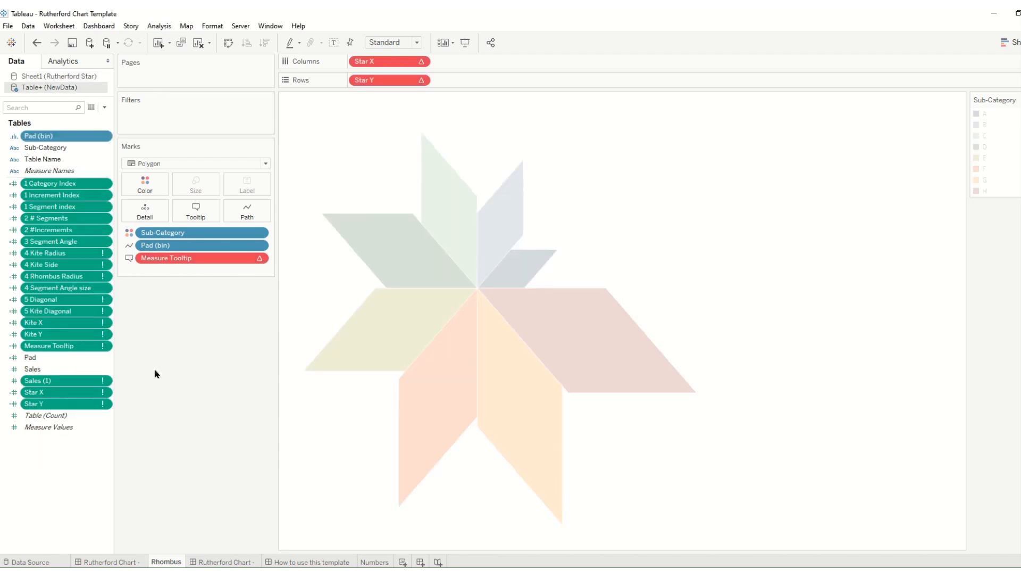
- Redirect all references from the broken Sales (1) field to Sales
left_click(52, 384)
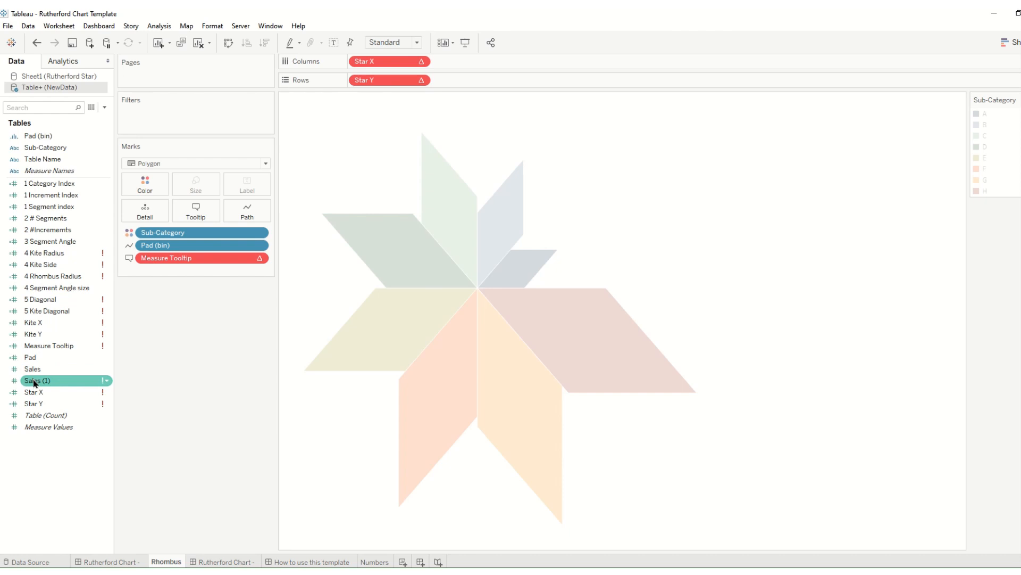
right_click(37, 380)
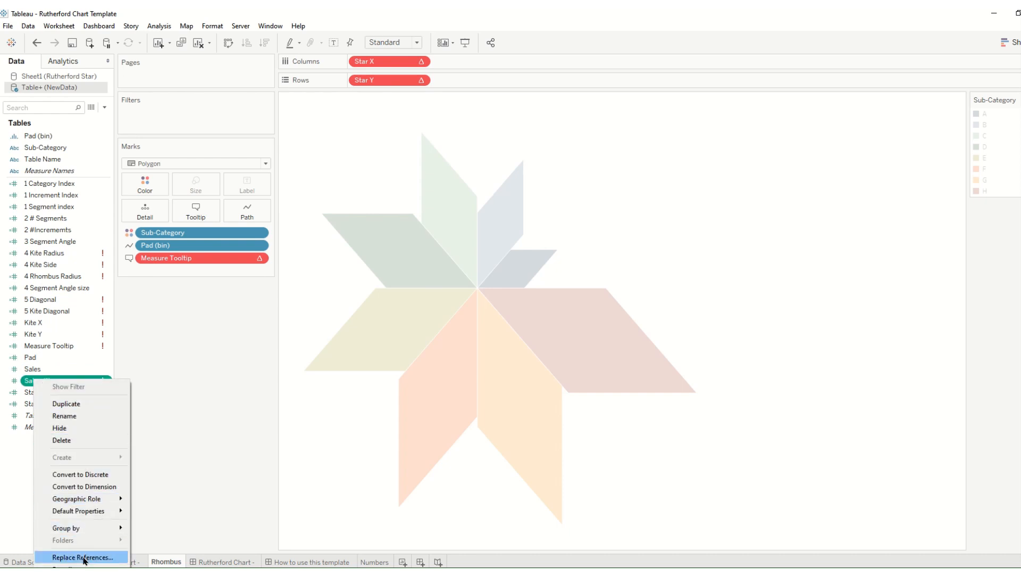
left_click(82, 557)
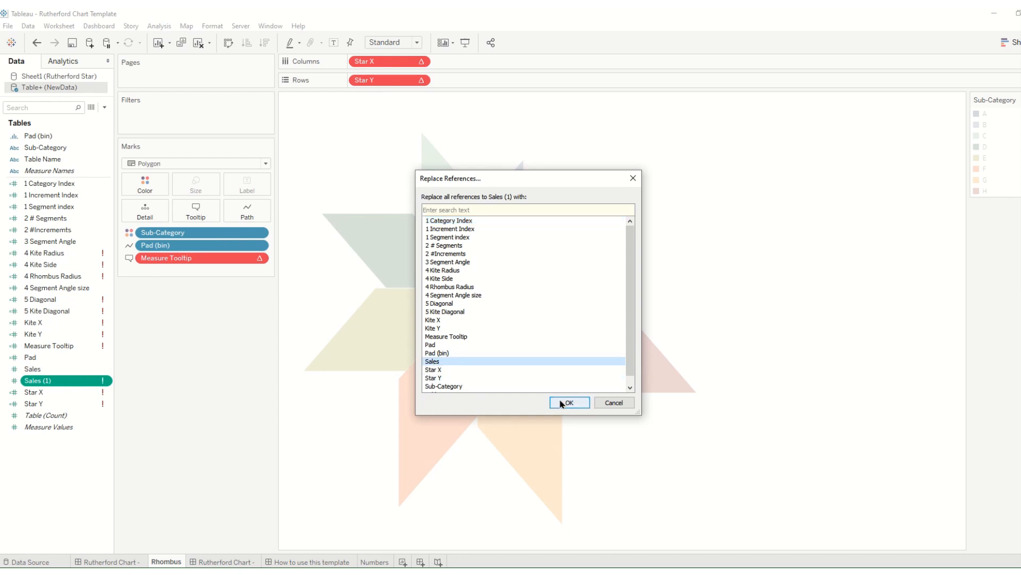
left_click(568, 403)
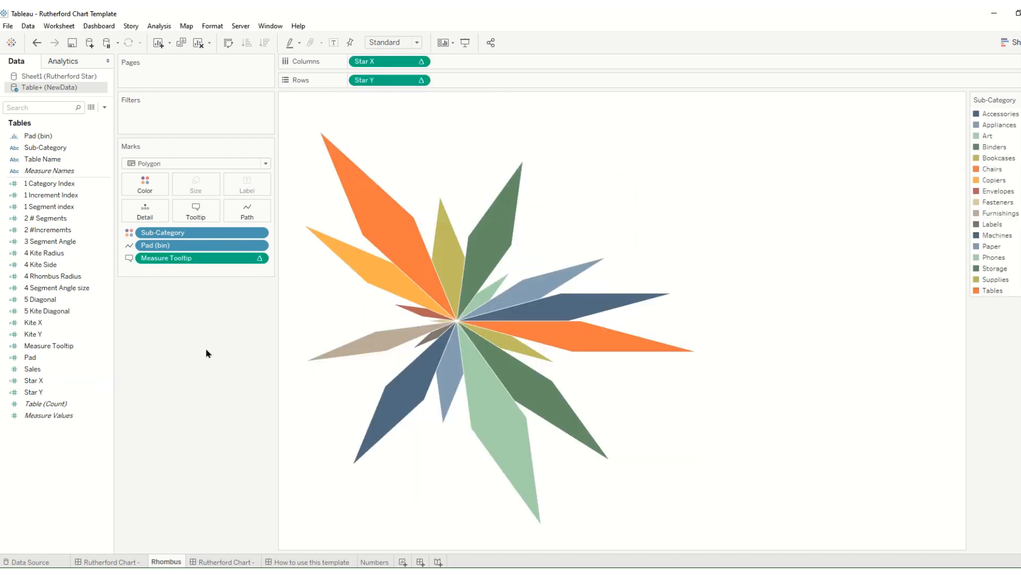
- Sort the Sub-Category pill by field Sales (Sum), Fasteners through Phones
right_click(163, 232)
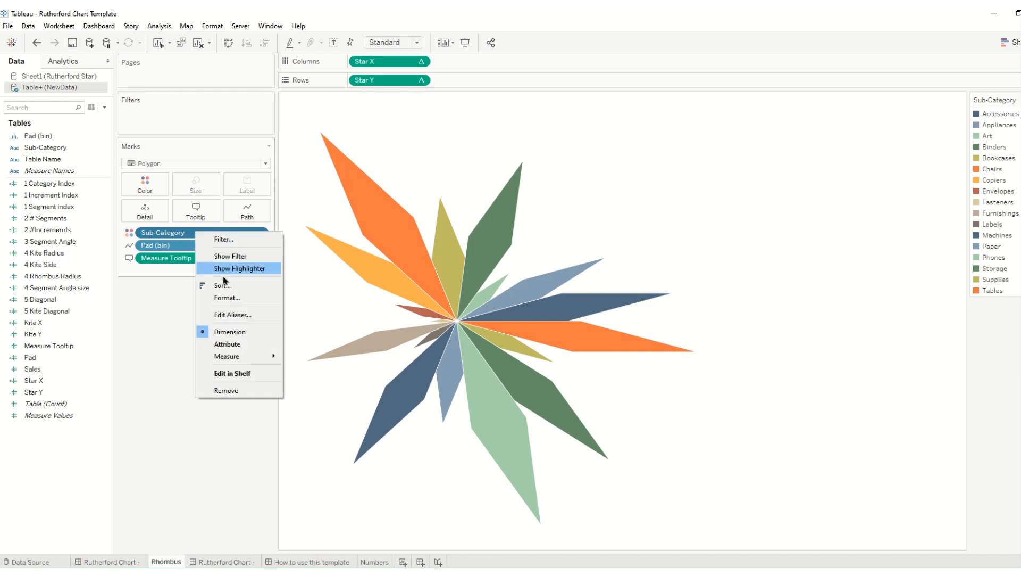
left_click(222, 285)
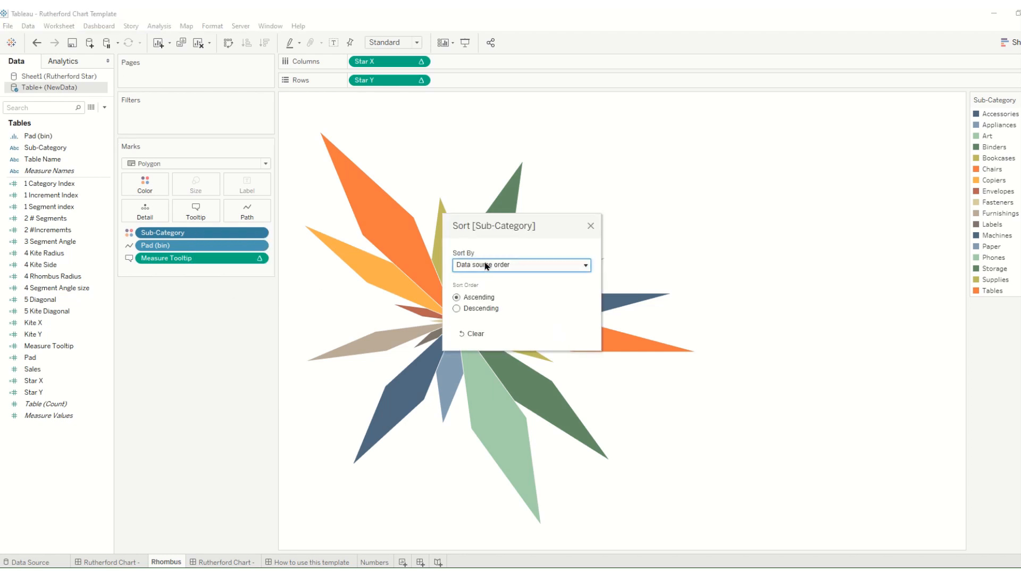
left_click(520, 265)
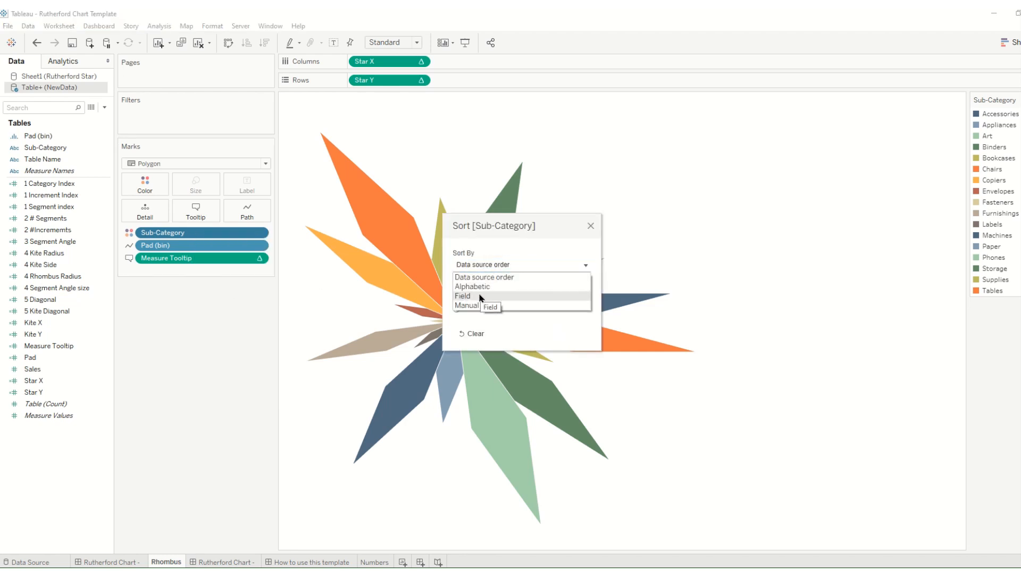
left_click(463, 295)
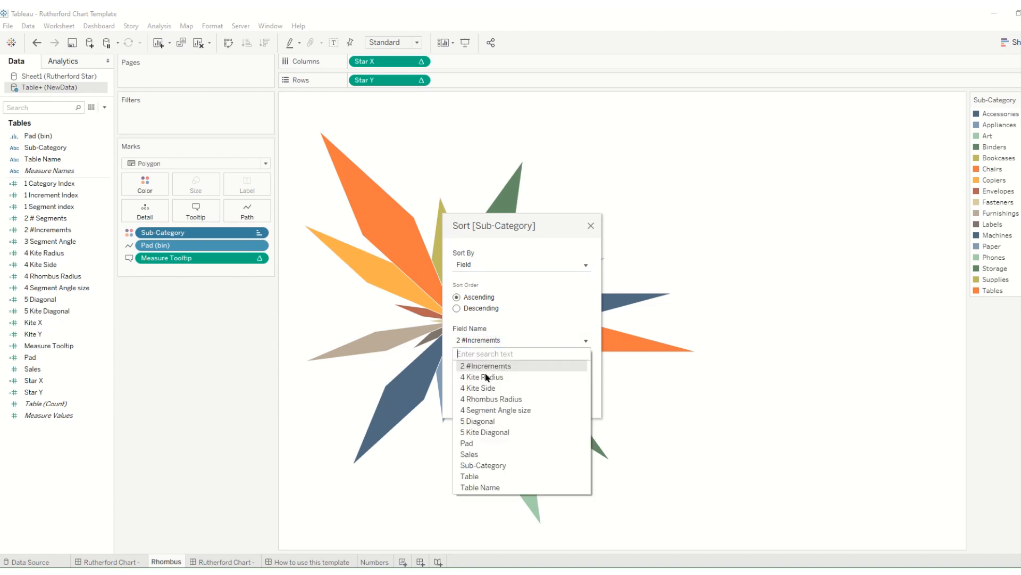
left_click(468, 454)
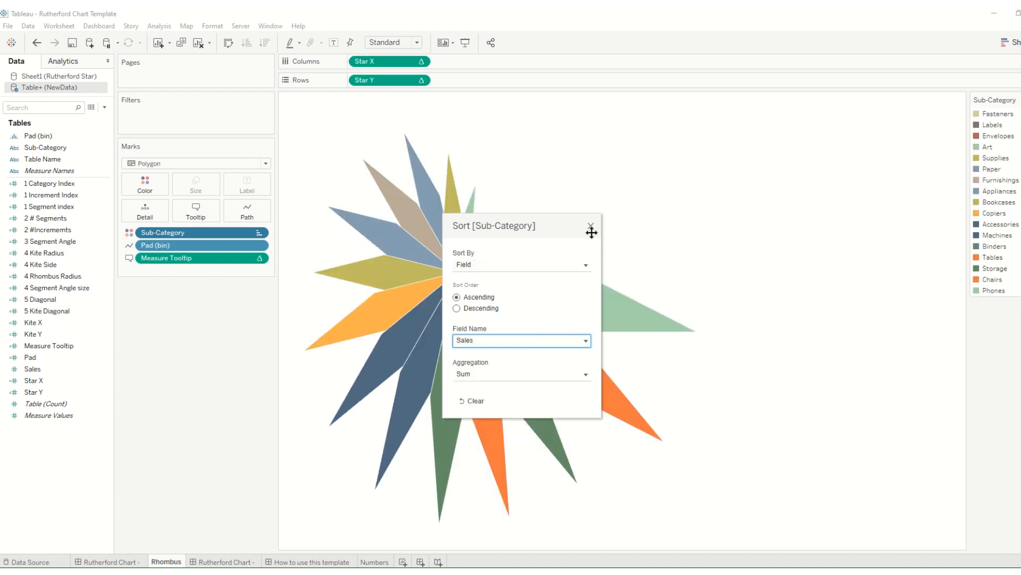
left_click(591, 225)
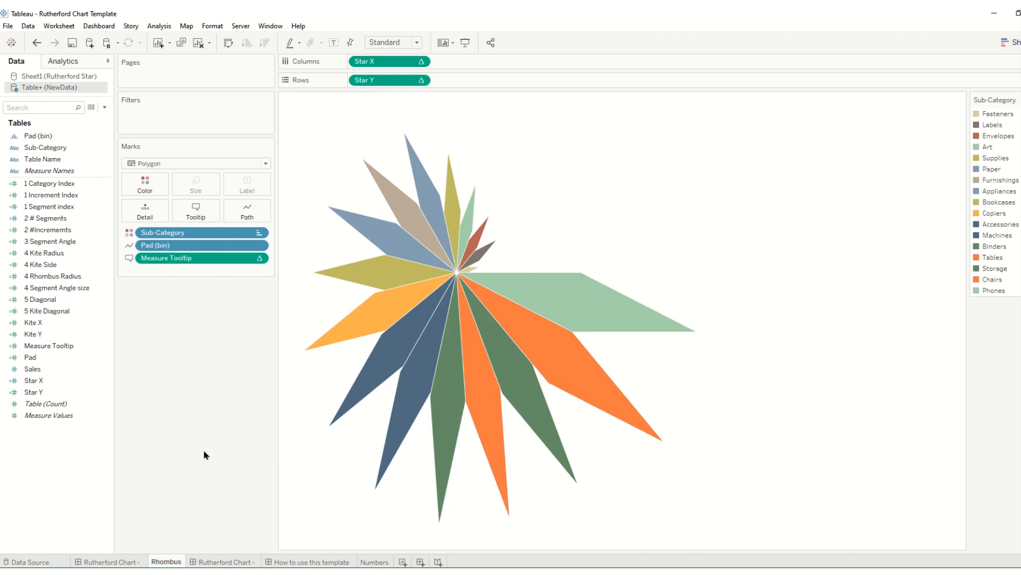
mouse_move(83, 96)
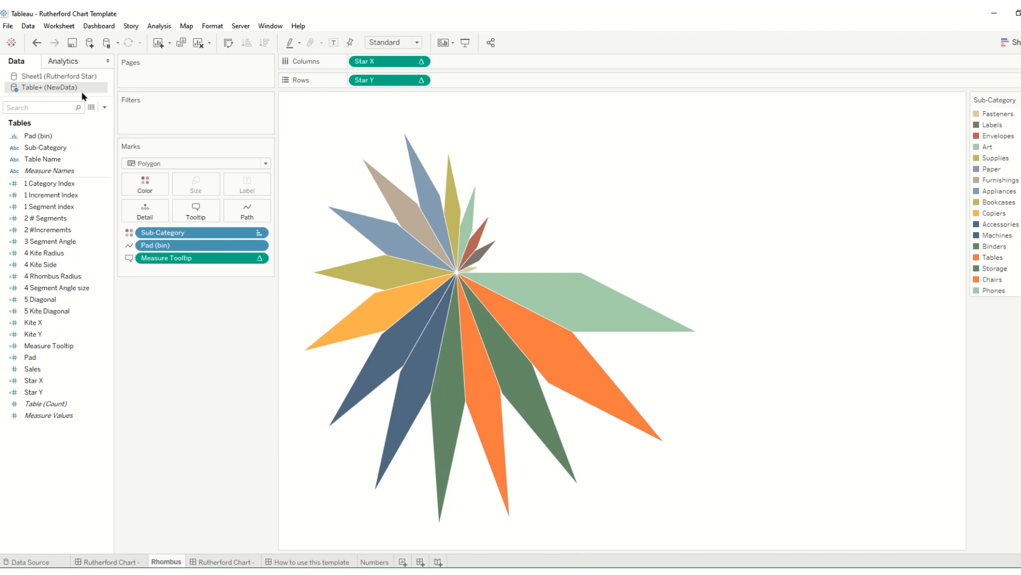
- Close the Sheet1 data source and open the Rutherford Chart - Rhombus dashboard
right_click(56, 75)
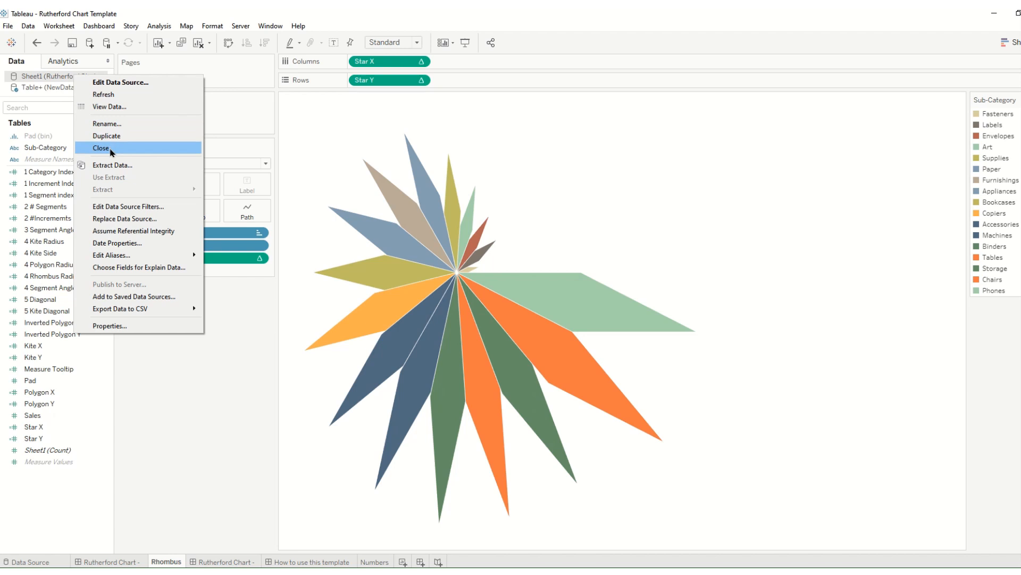
left_click(101, 148)
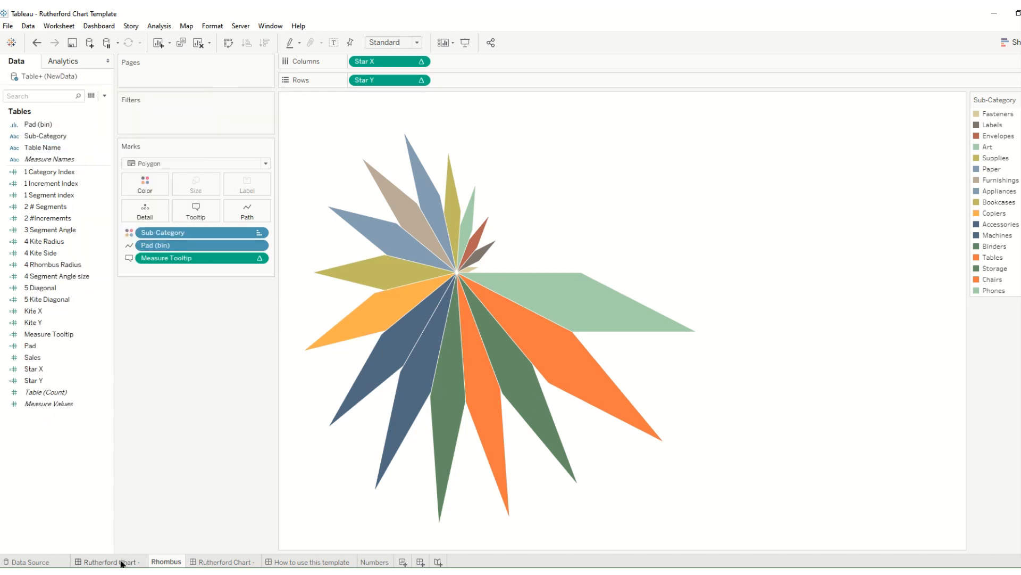
left_click(111, 565)
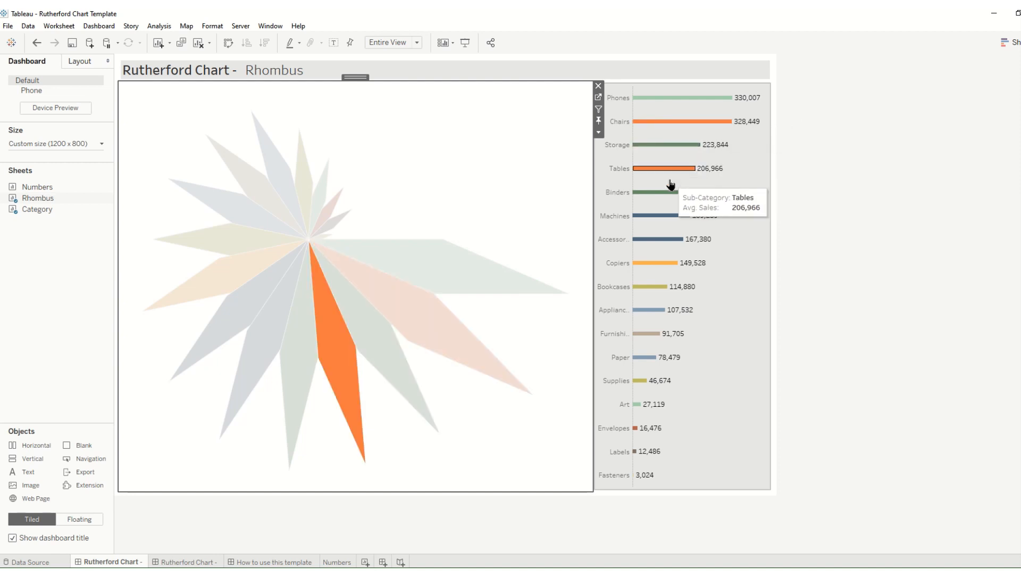
- Open the Rutherford Chart - Kite dashboard and select the sales bar chart
left_click(189, 561)
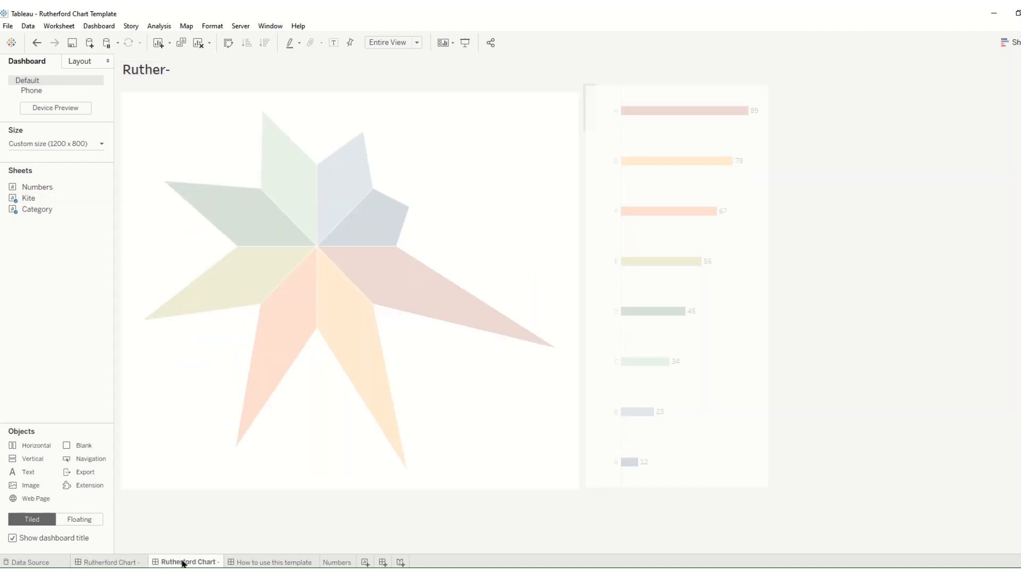
left_click(189, 561)
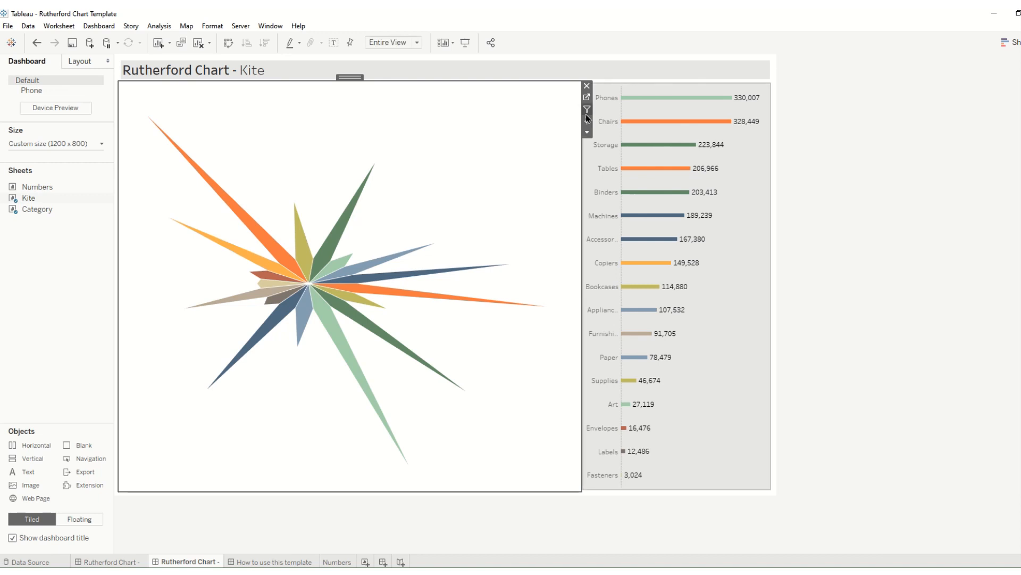
left_click(587, 133)
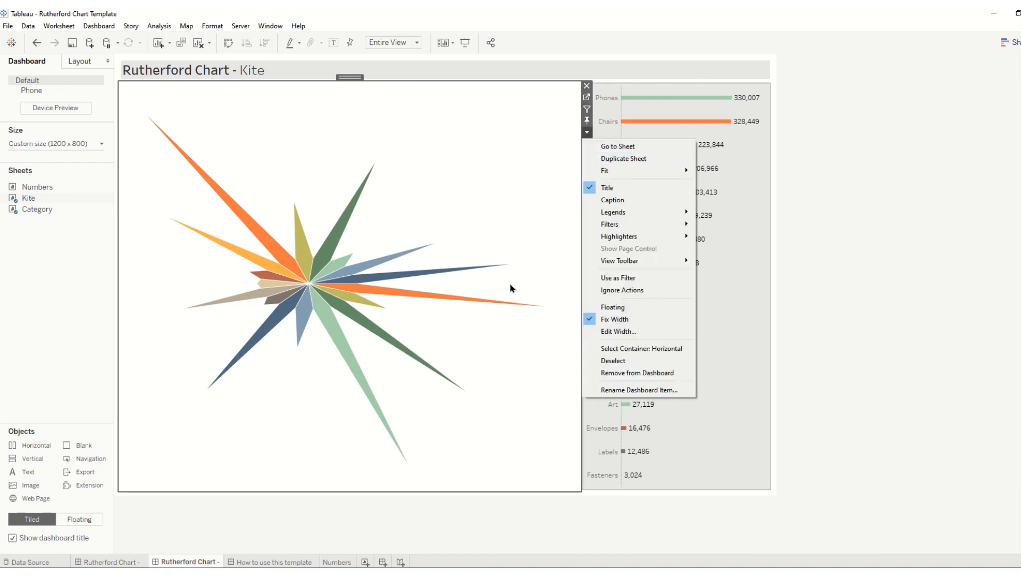
mouse_move(639, 331)
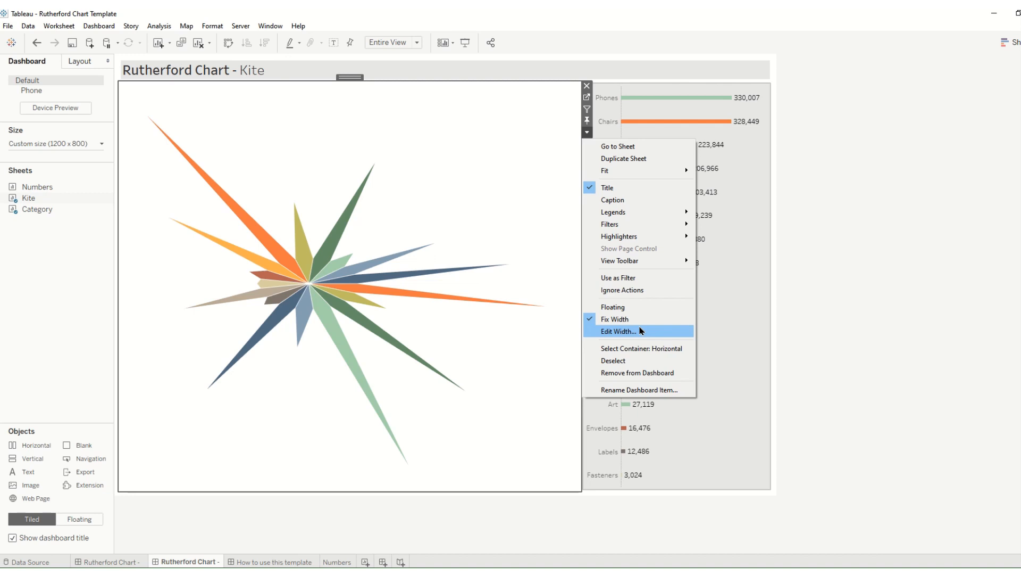
- Give the Kite dashboard's bar chart a custom fixed pixel width, then reselect it
left_click(617, 331)
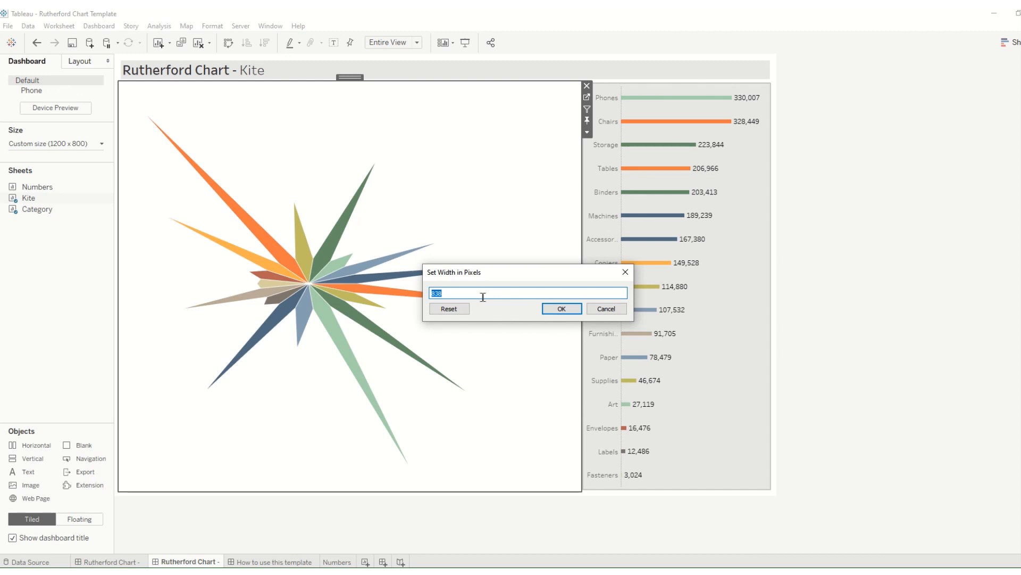
left_click(560, 308)
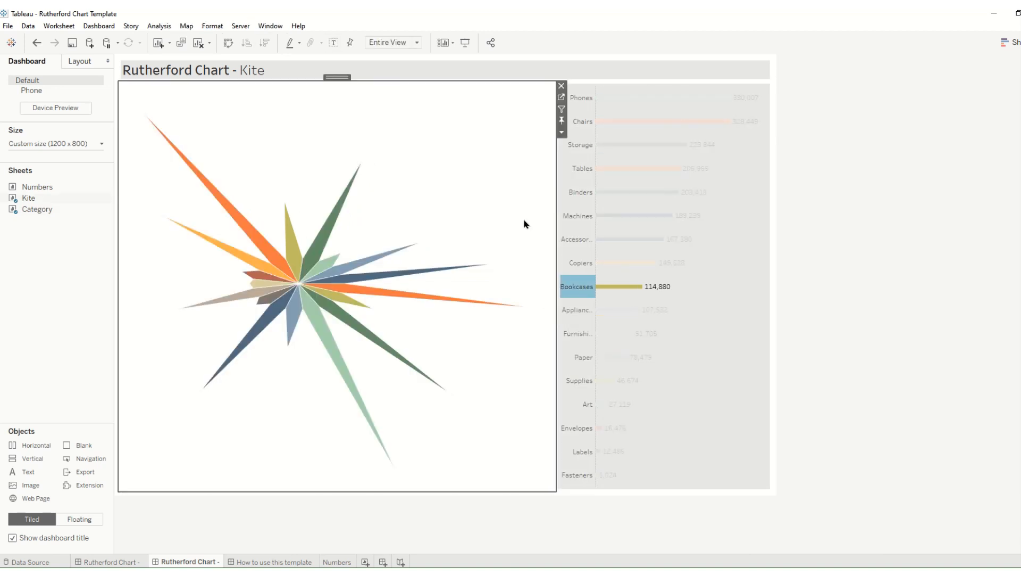
mouse_move(526, 103)
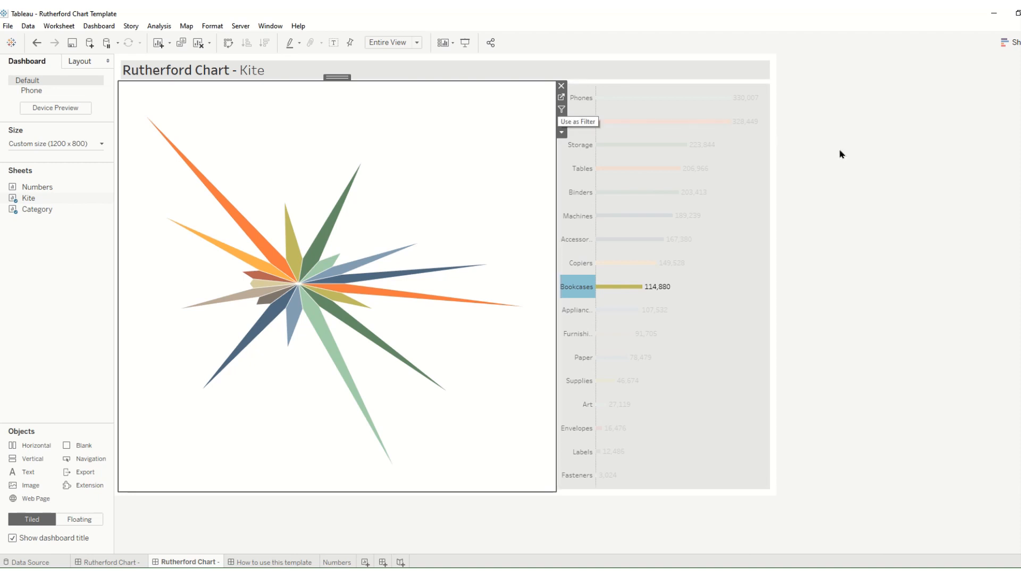
left_click(577, 286)
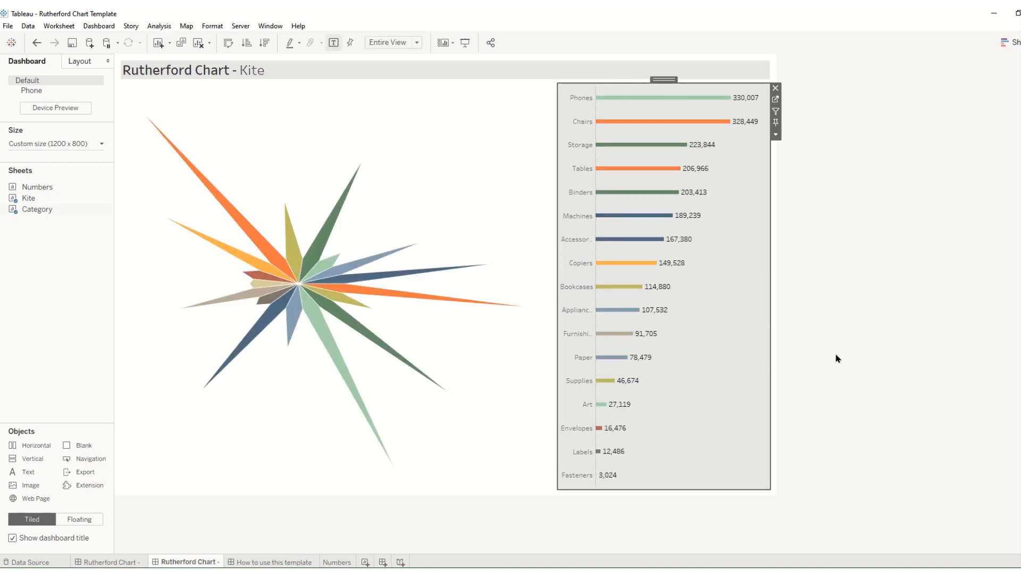
mouse_move(886, 383)
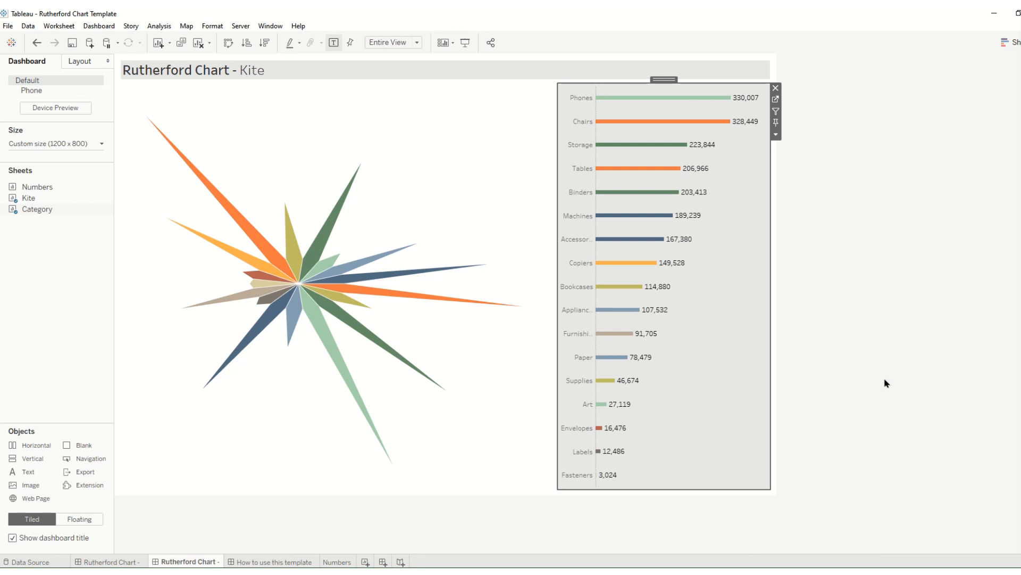